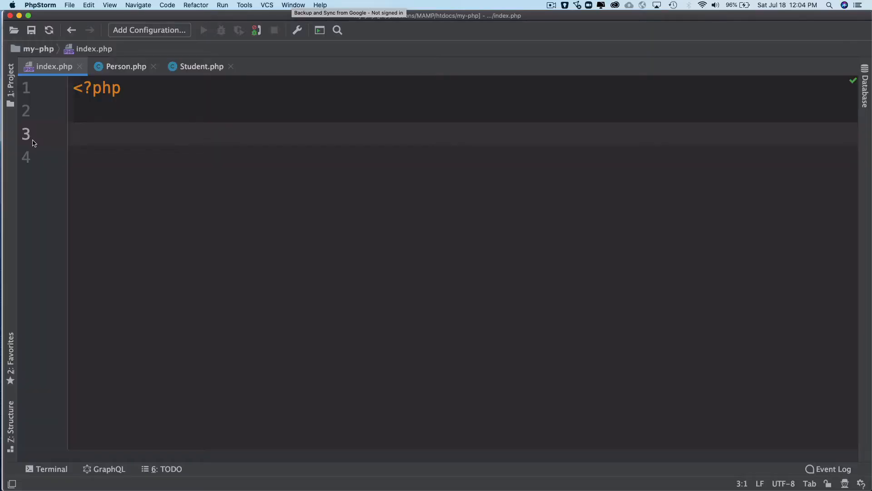
Write trait Singleton with public static get_instance() declaring static $instance = [];
type("trait Singl")
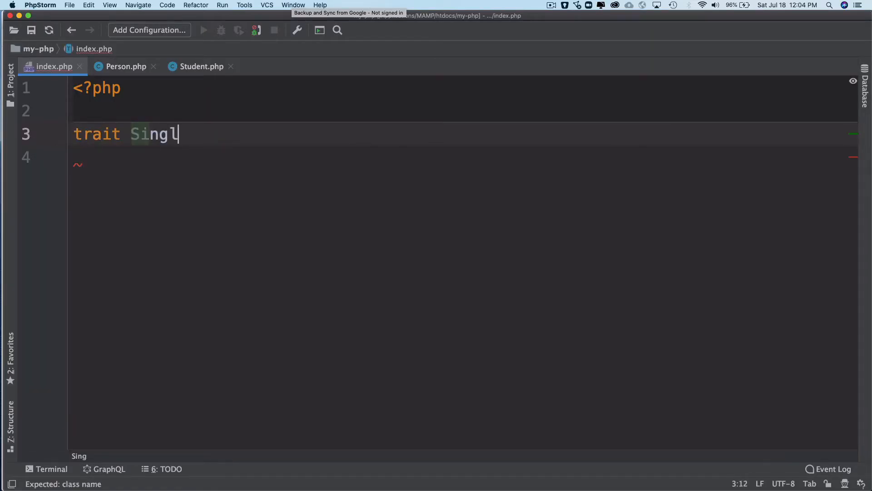
type("eton {")
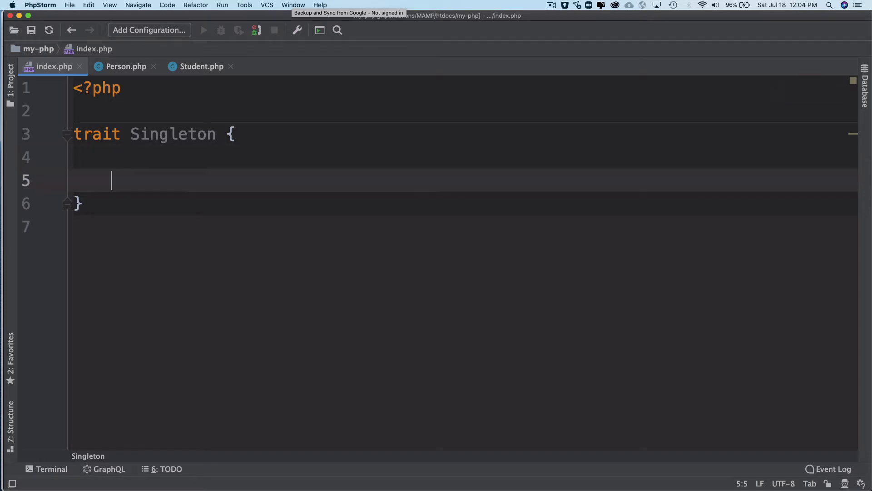
type("public")
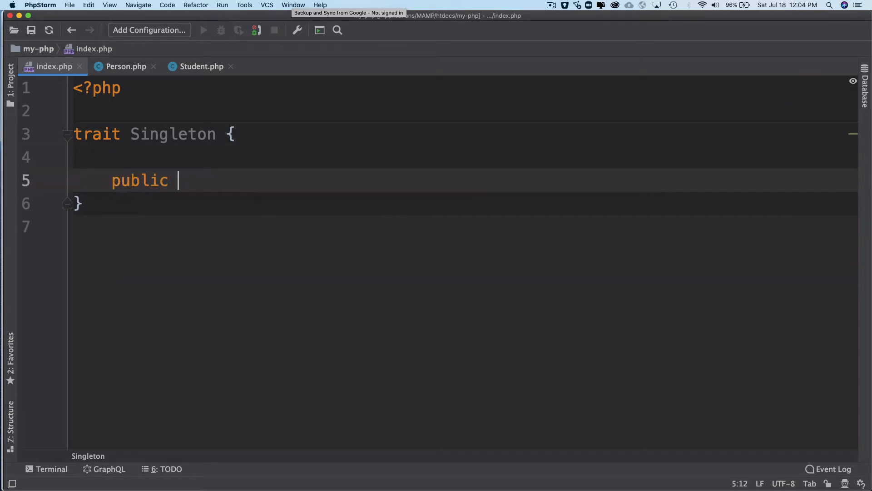
type("static f")
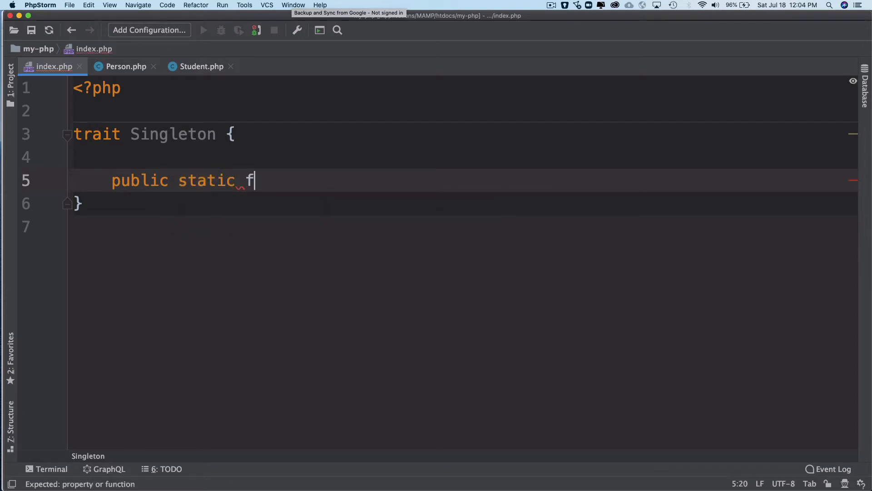
type("unction get")
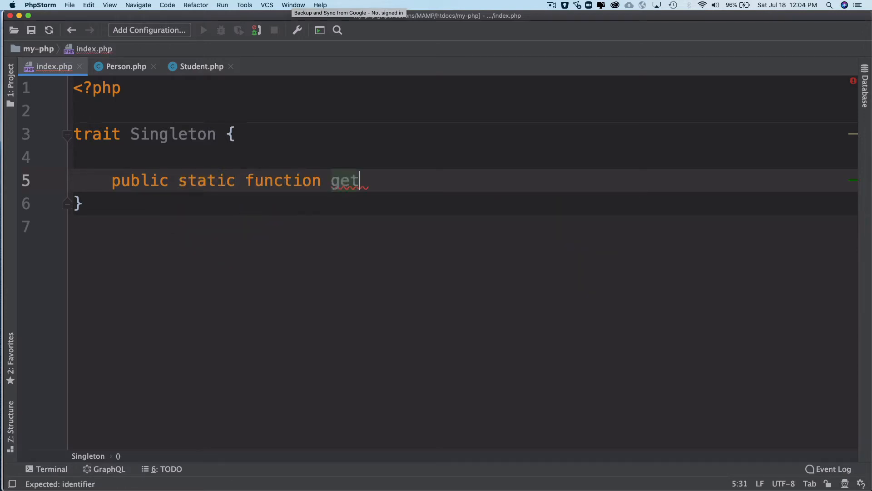
type("_instance")
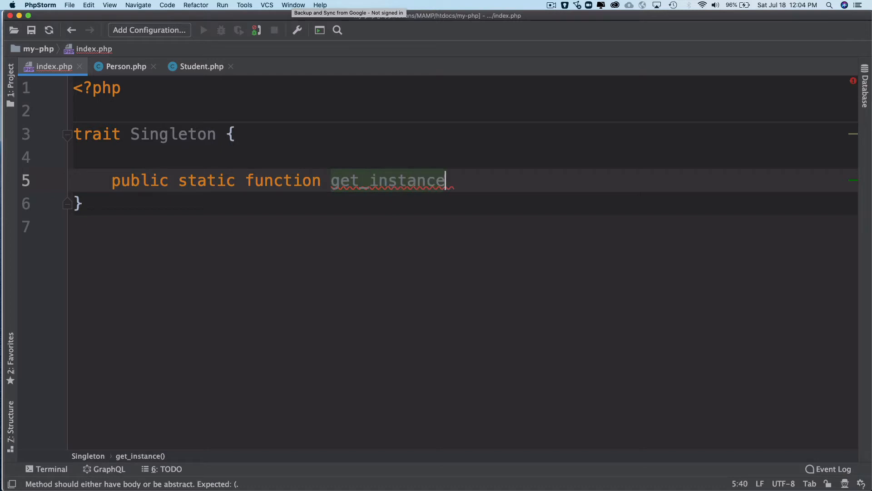
type("()")
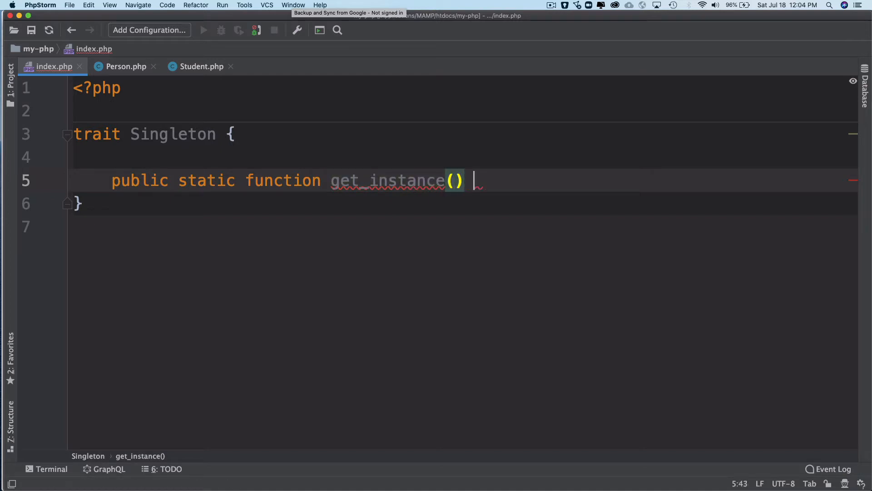
type("{")
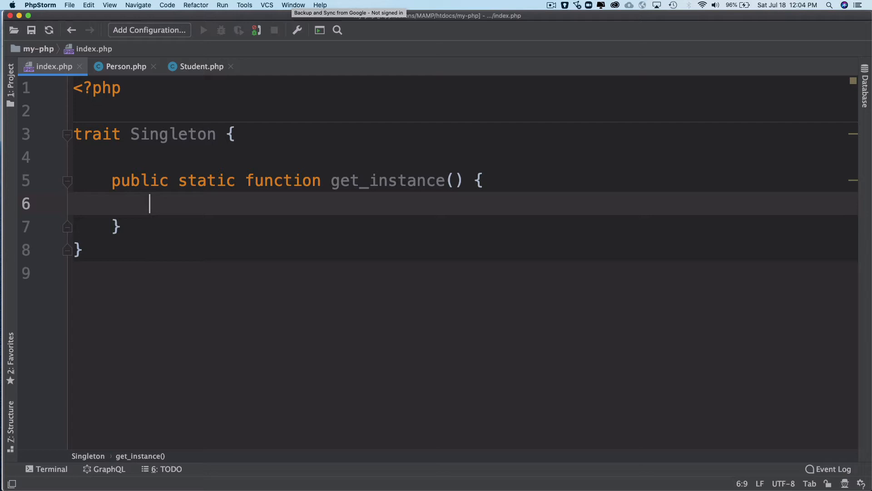
type("static")
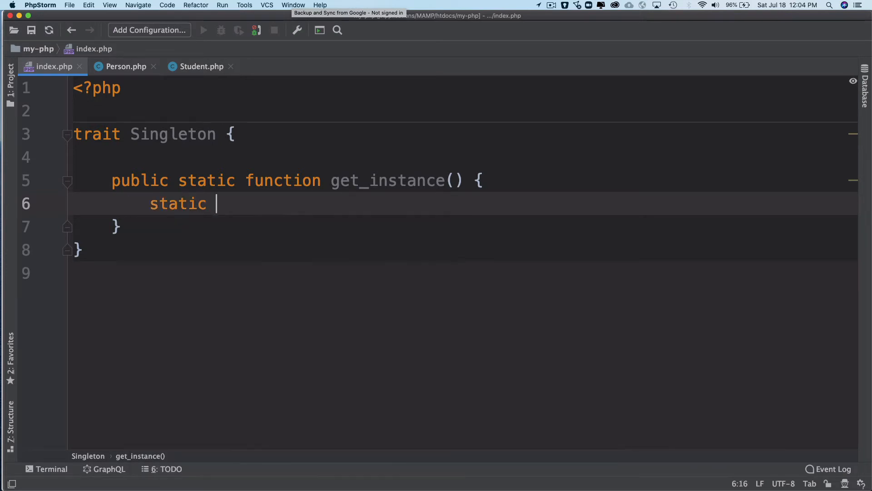
type("$ins")
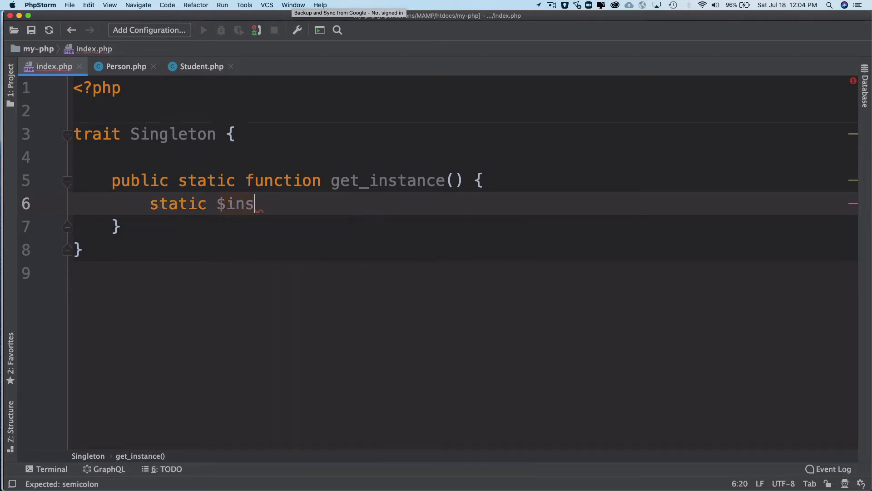
type("tance")
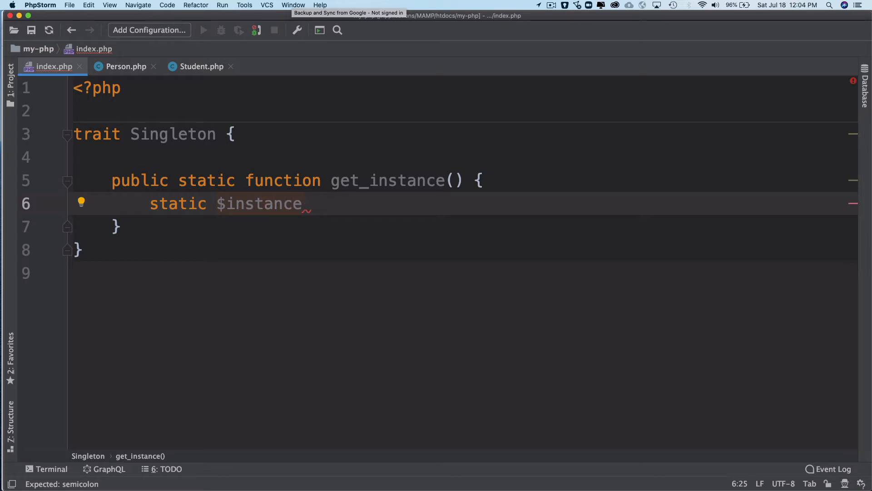
type("=")
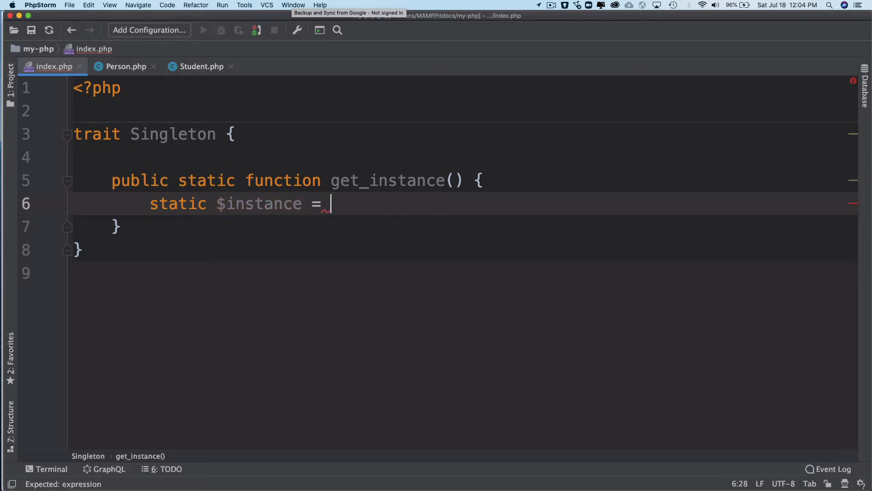
type("[];")
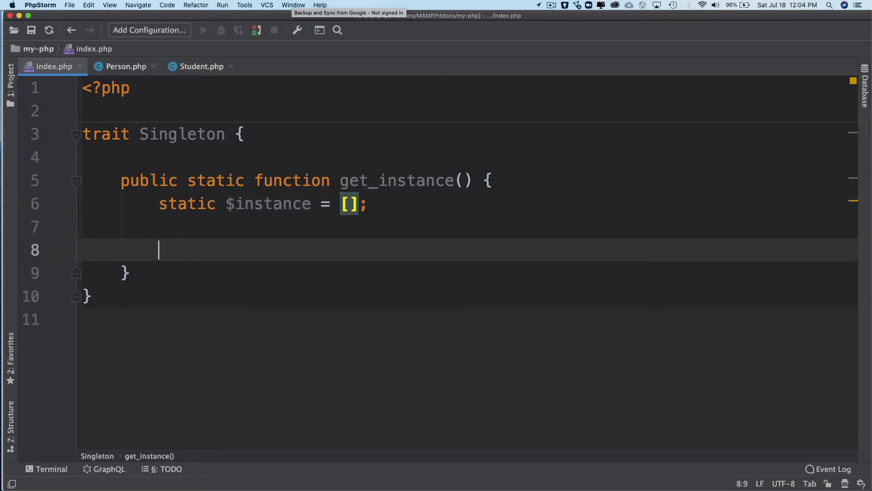
Assign get_called_class() to $called_class, inserting the function from autocomplete
type("$cl")
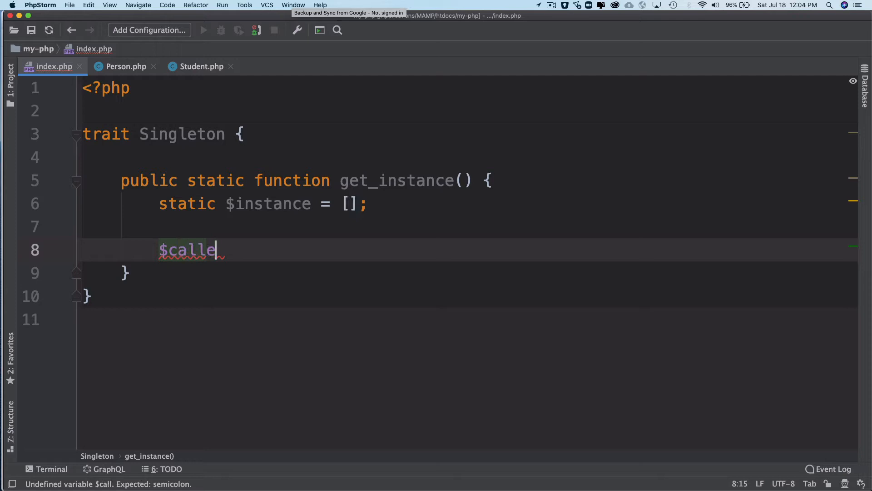
type("d")
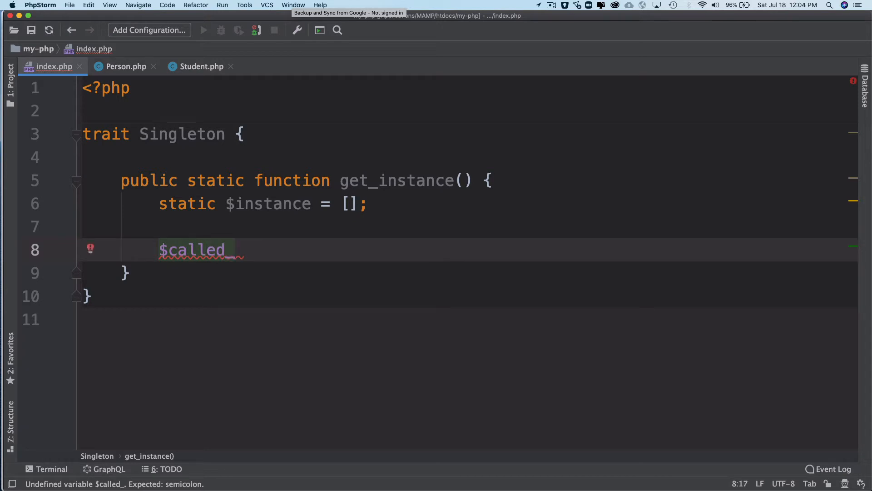
type("_class -")
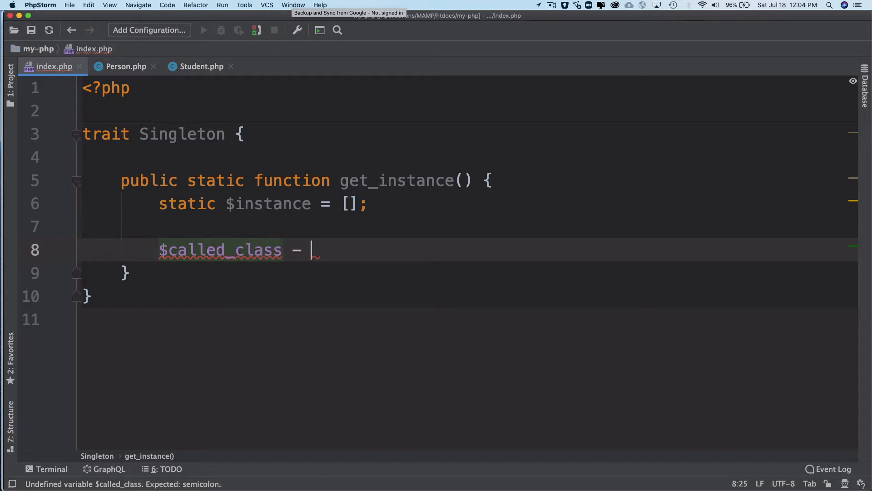
key("backspace")
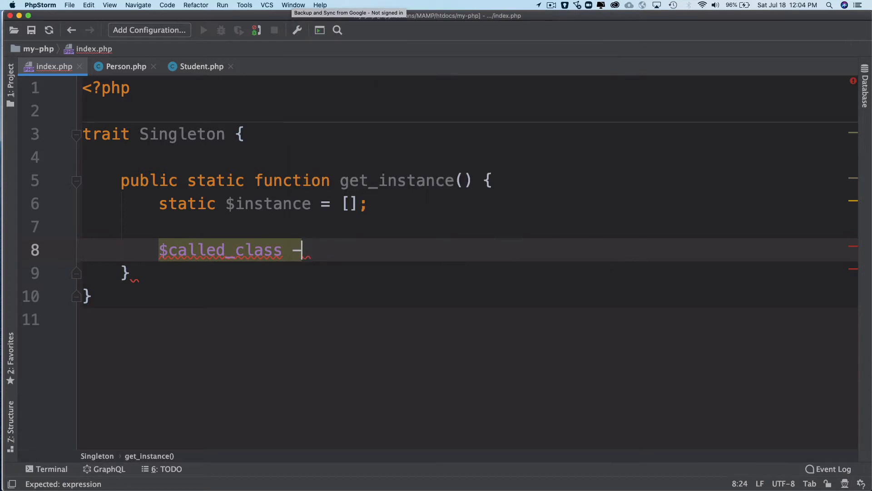
type("=")
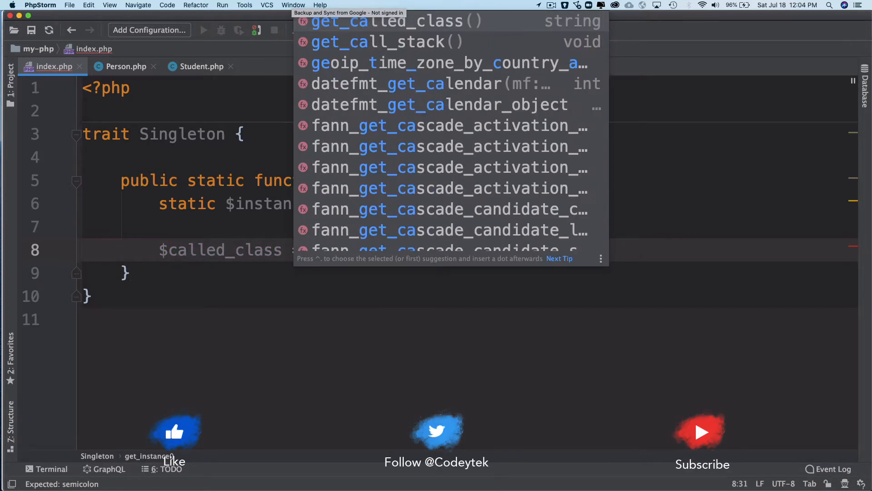
left_click(390, 20)
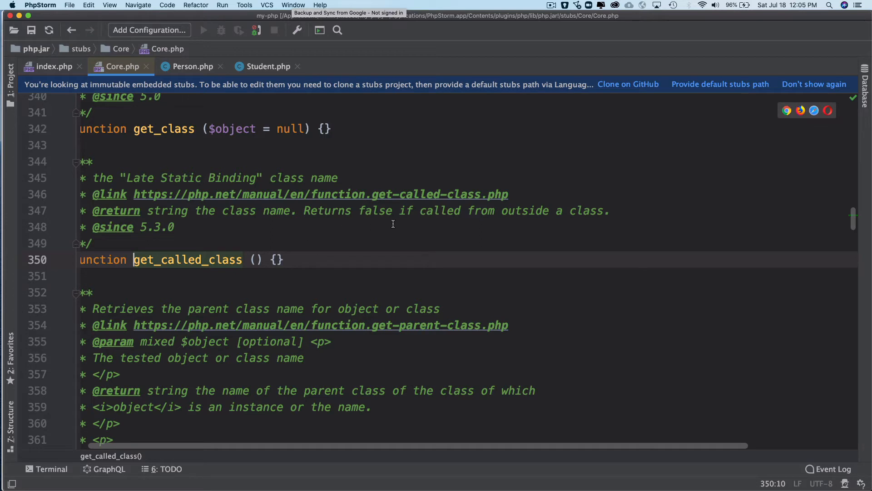
mouse_move(591, 220)
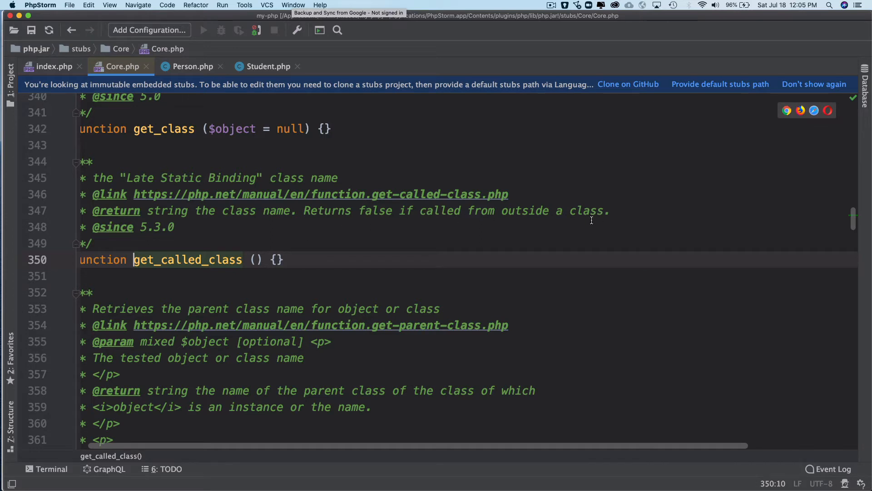
mouse_move(342, 256)
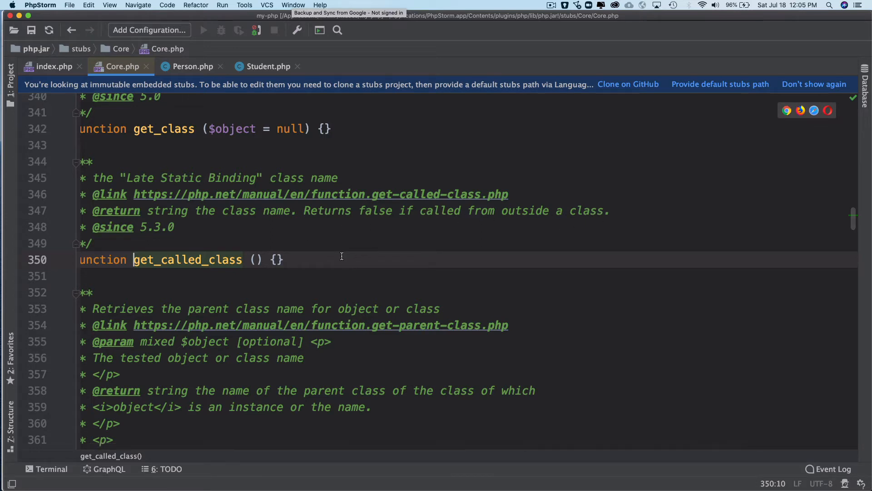
Add an if (!isset($instance[$called_class])) block in get_instance()
left_click(54, 66)
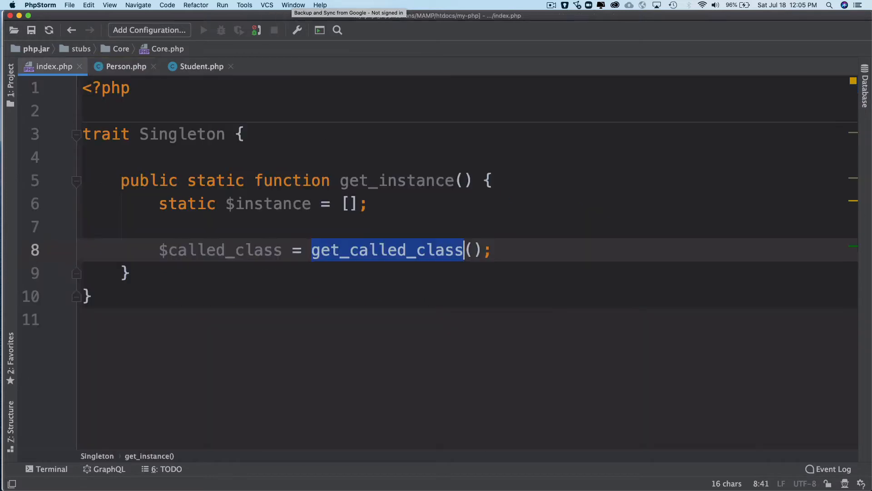
type("u")
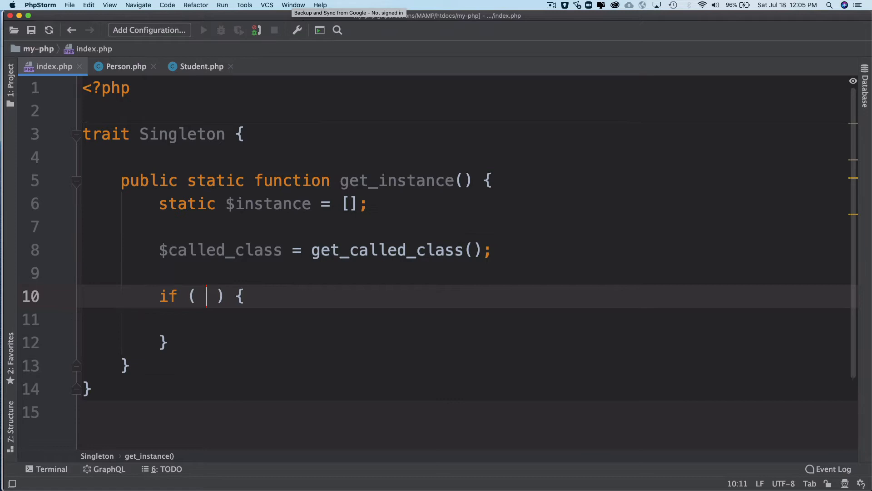
type("! i")
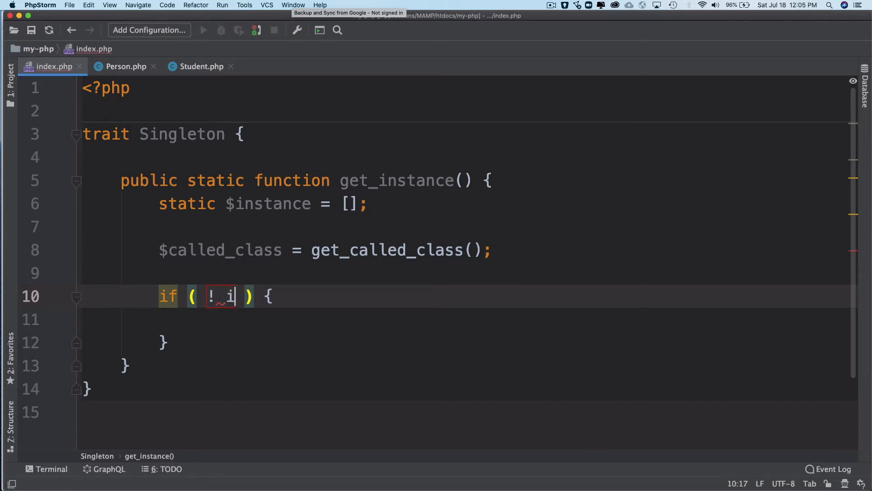
type("sset(")
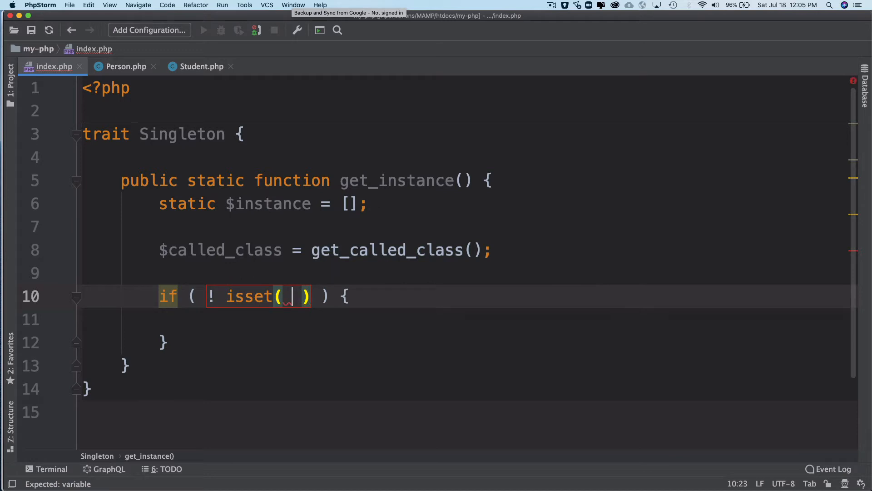
type("$instance[")
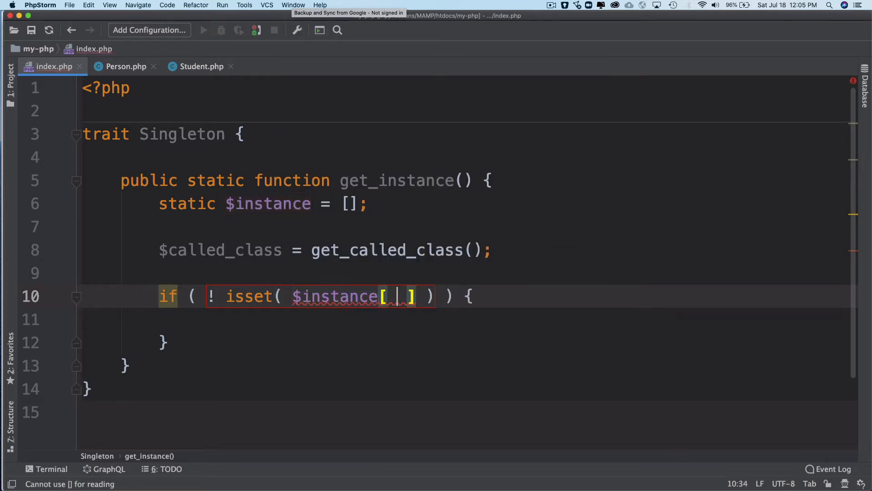
type("$called_class")
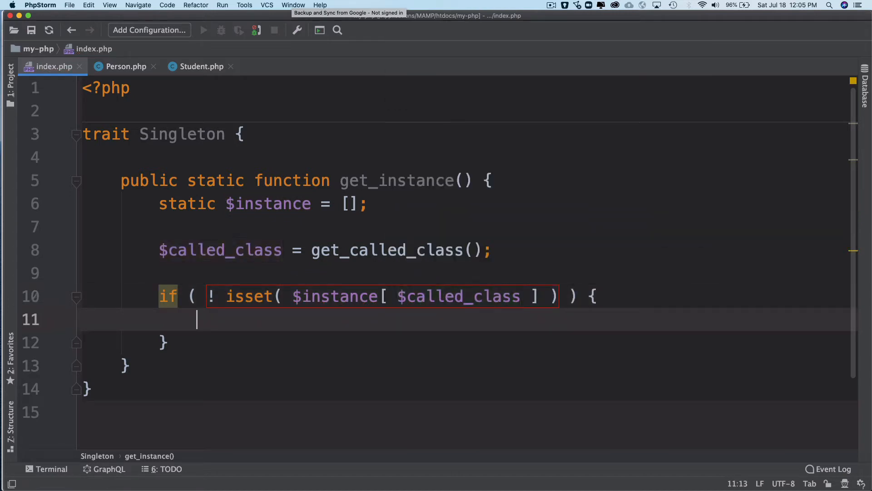
Start the assignment $instance[$called_class] = new inside the if block
type("$instance[")
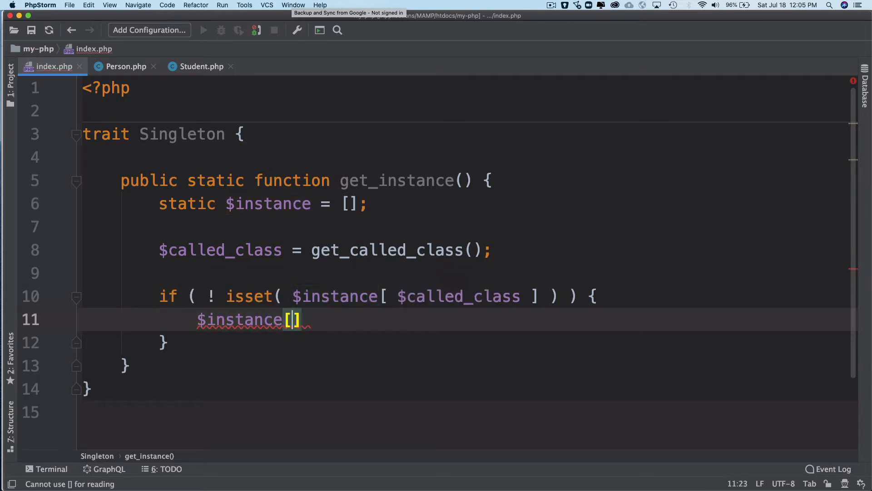
type("$called_class")
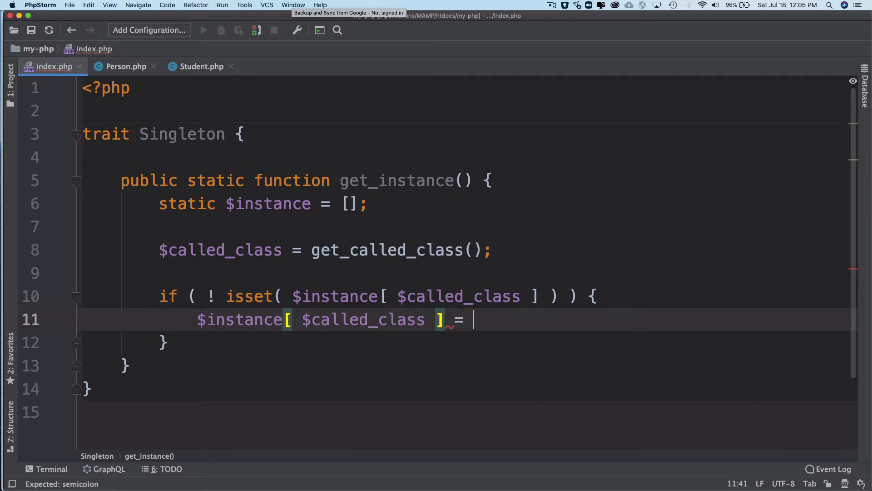
type("new")
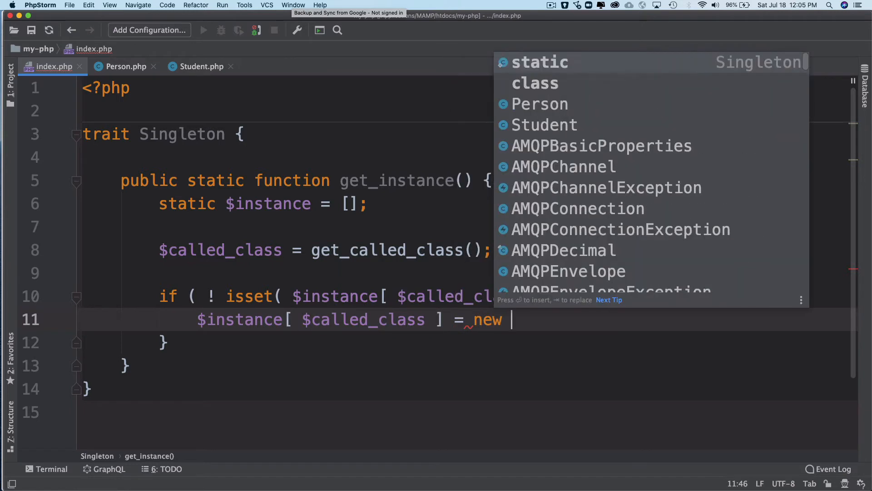
mouse_move(659, 246)
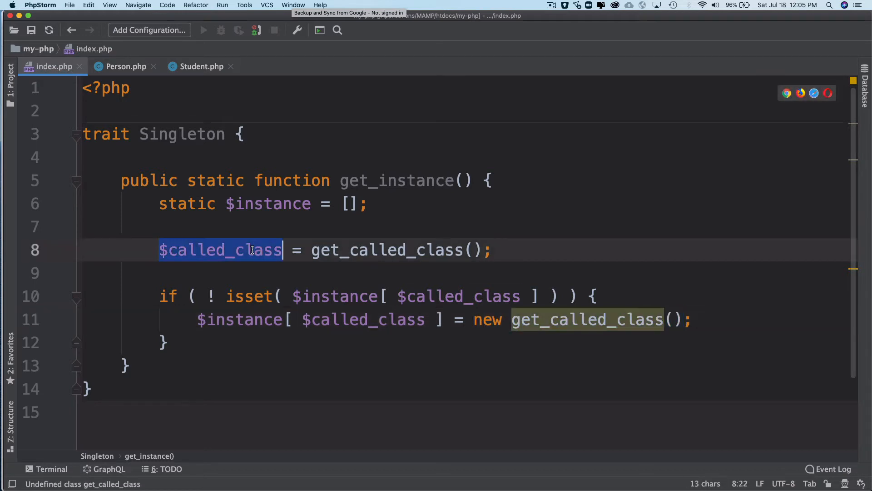
Change the assignment to new $called_class() and add return $instance[$called_class];
left_click(515, 320)
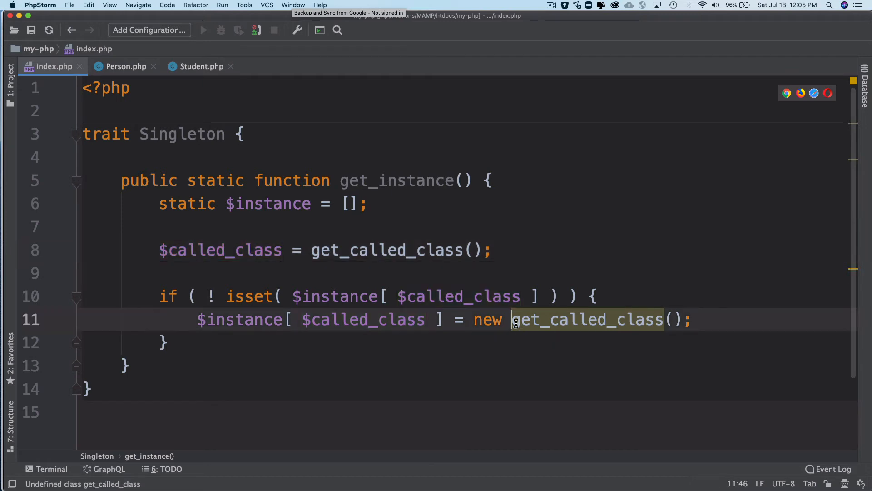
type("$called_class")
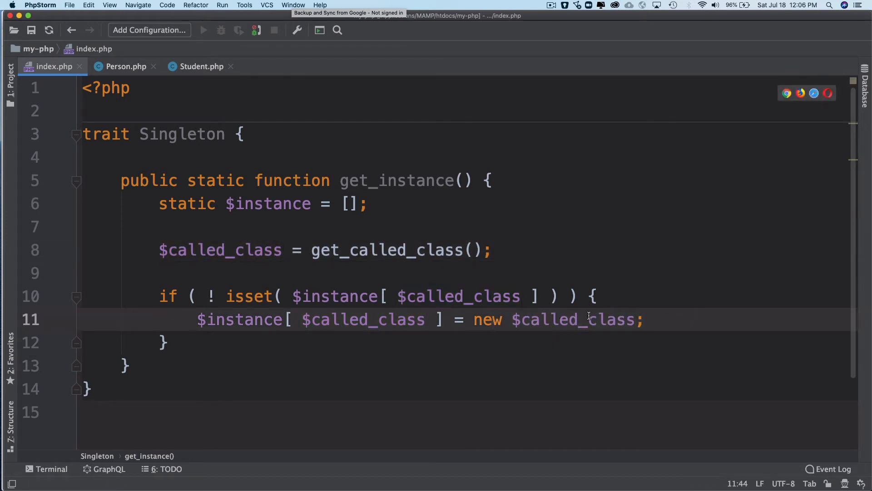
mouse_move(453, 330)
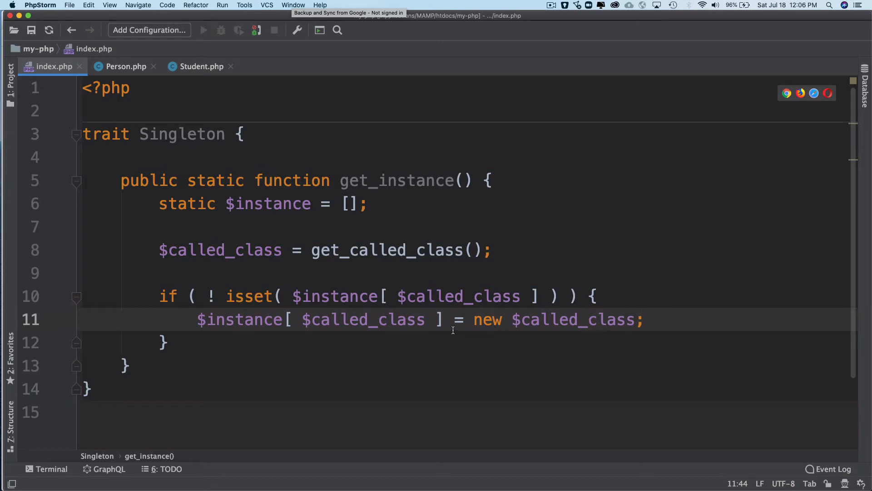
mouse_move(208, 343)
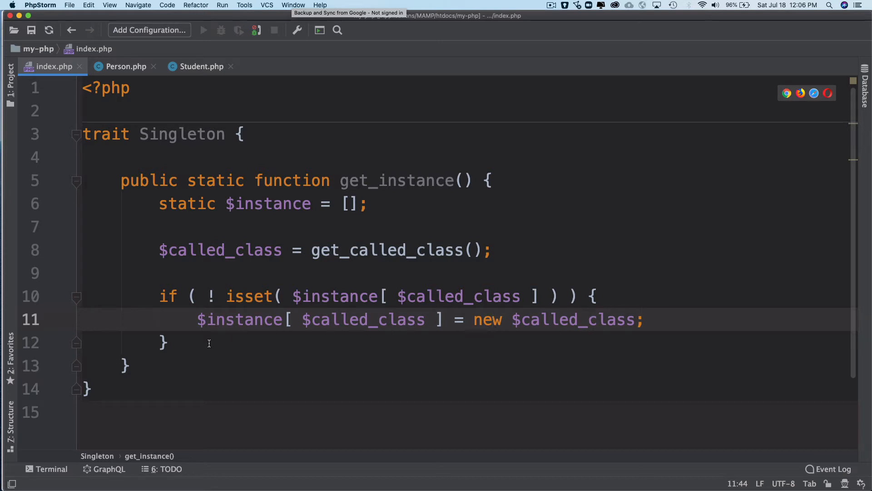
type("return $")
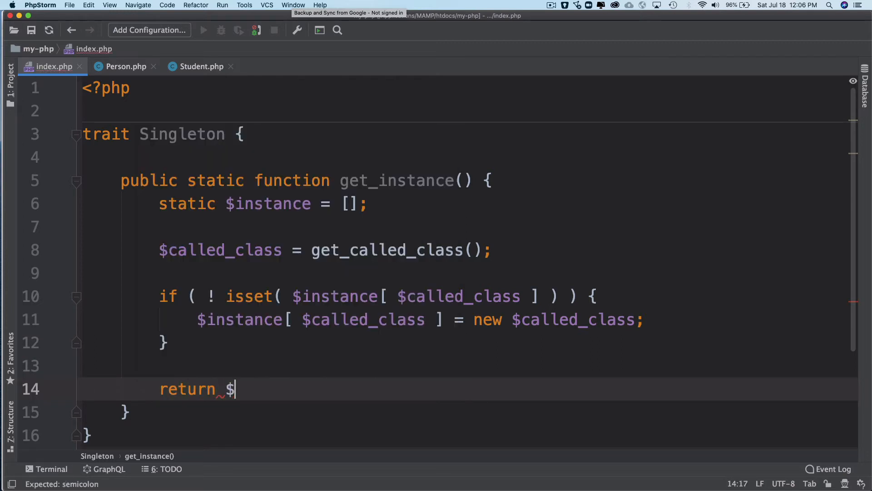
type("instance[]")
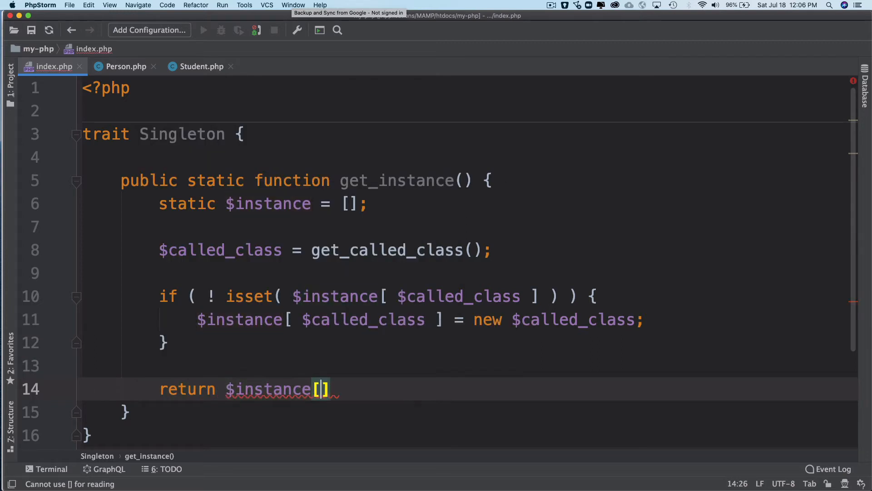
type("$called_class")
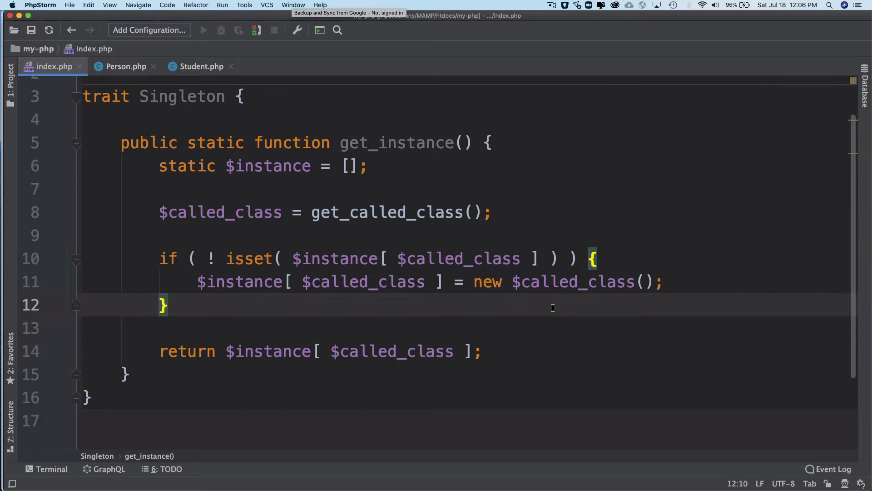
scroll("up", 3)
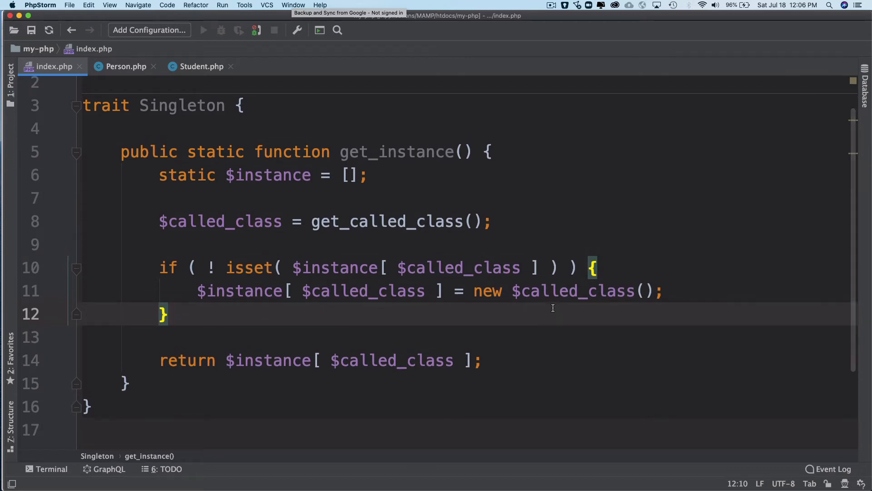
mouse_move(288, 205)
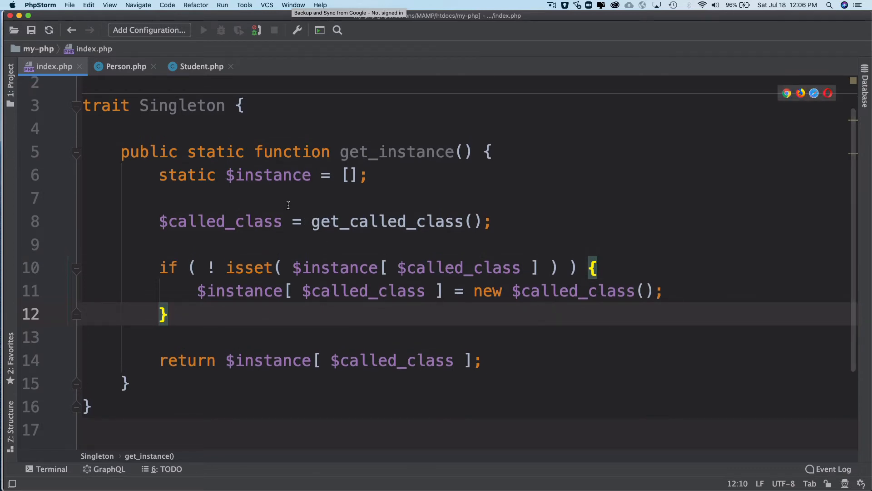
double_click(396, 152)
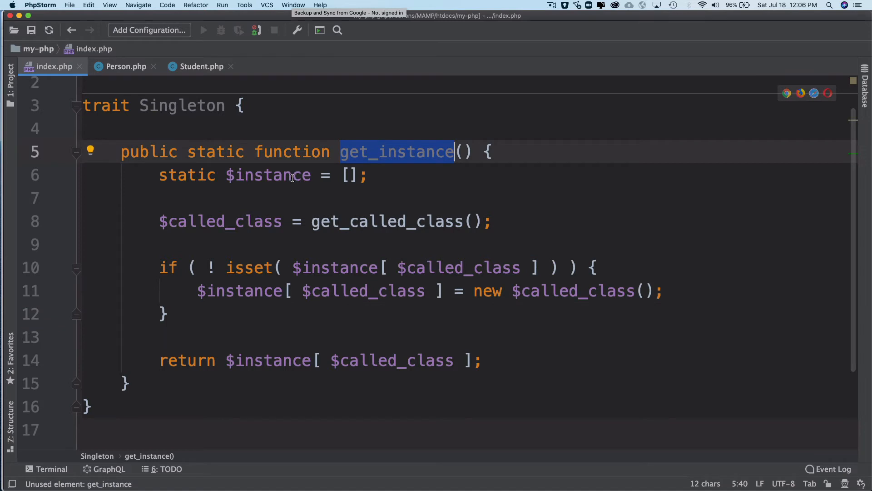
double_click(267, 174)
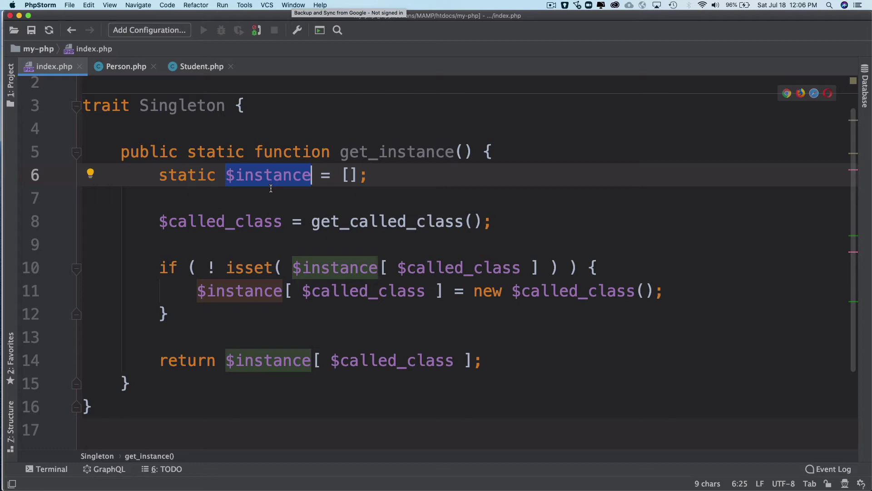
mouse_move(313, 221)
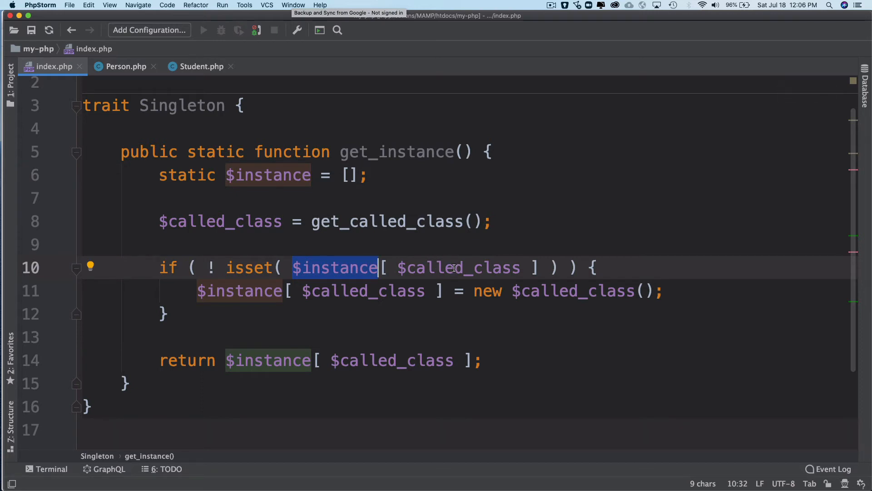
mouse_move(419, 303)
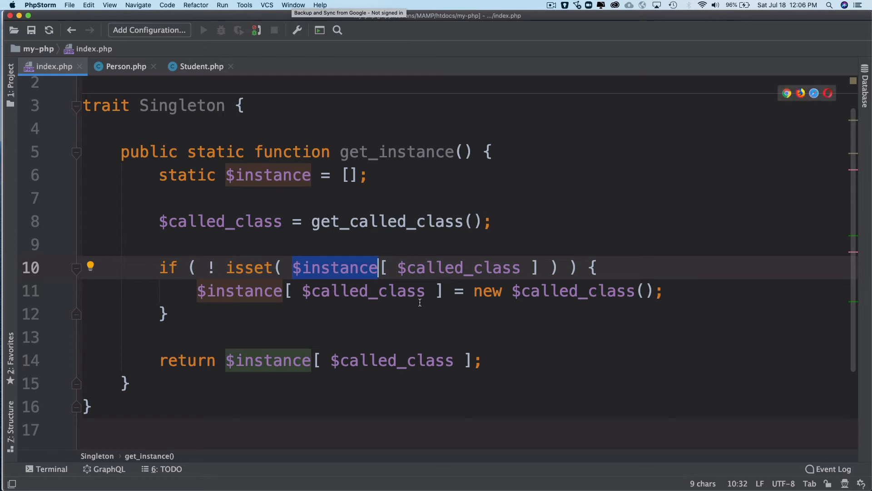
mouse_move(433, 294)
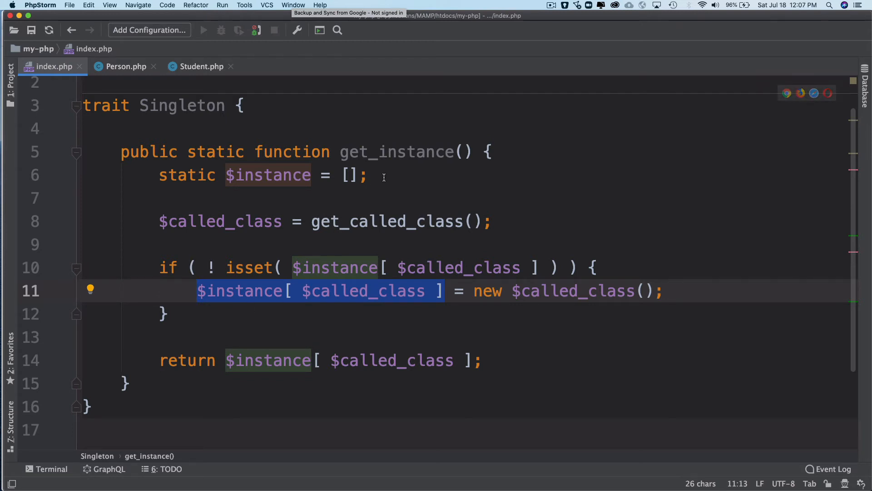
mouse_move(445, 359)
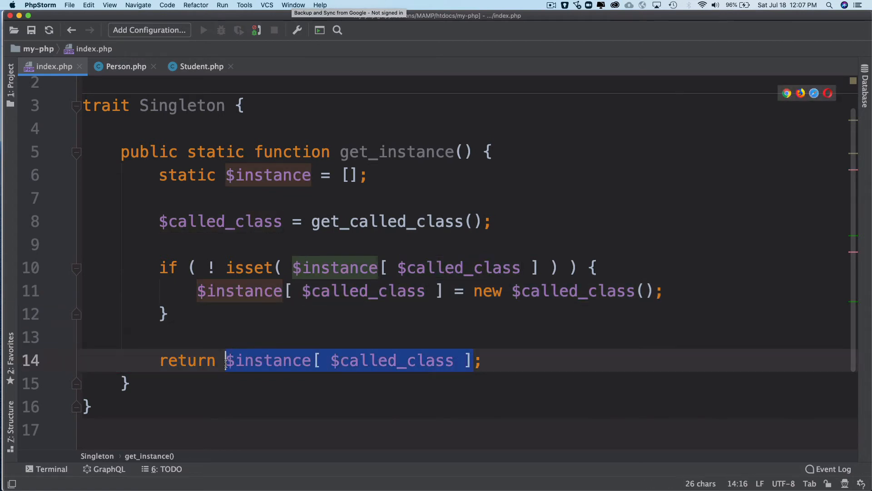
Declare class User containing use Singleton;
type("class Use")
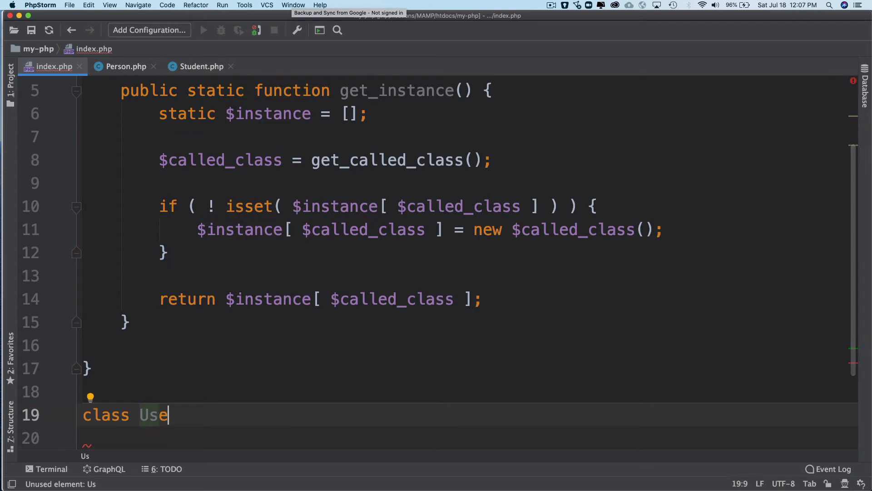
type("r {")
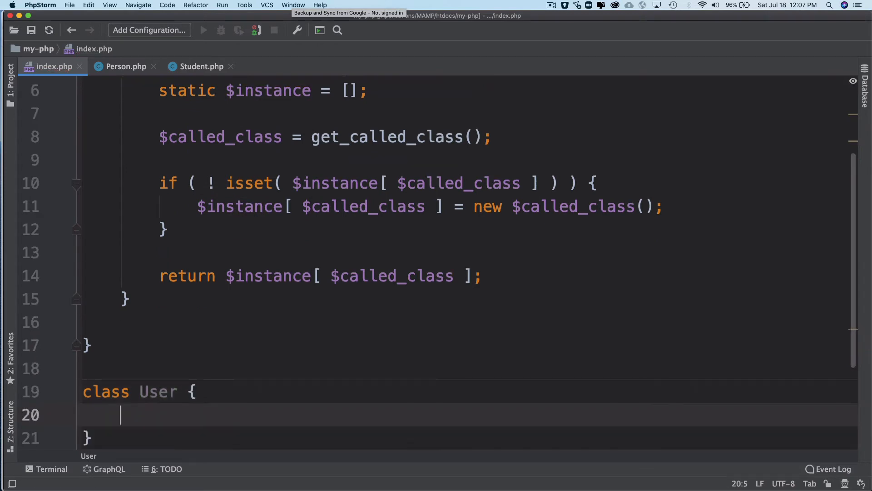
type("use sin")
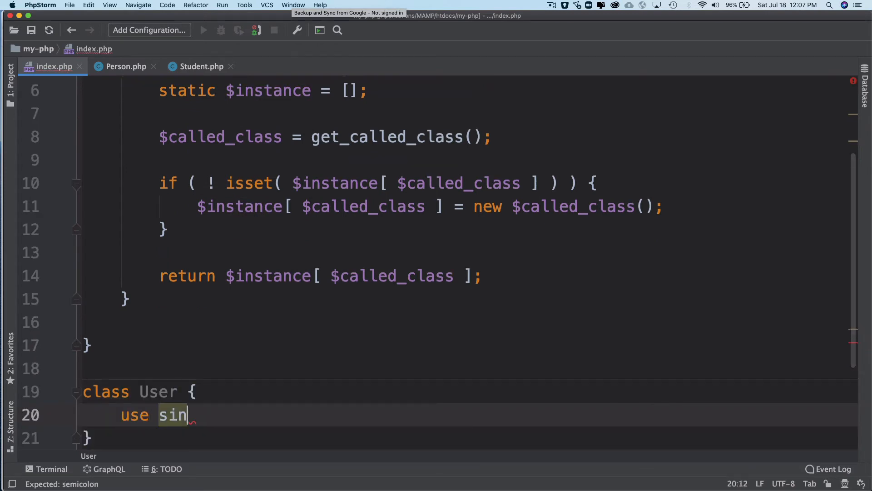
key("Backspace")
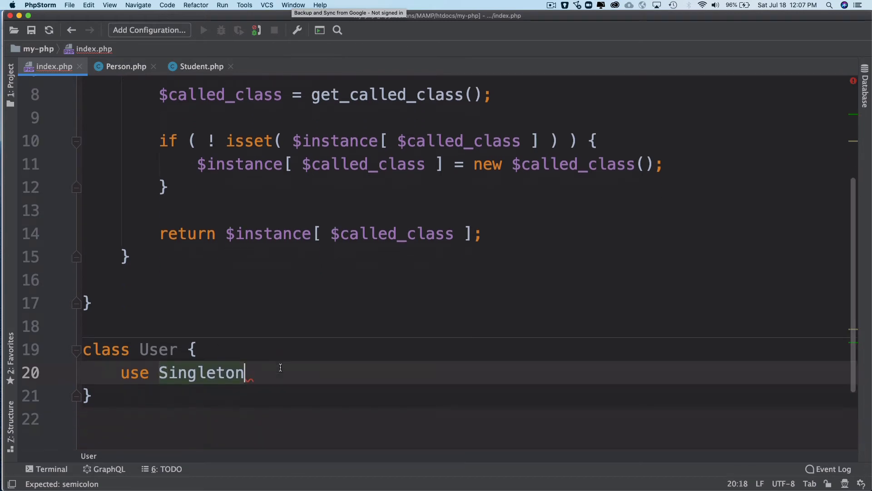
type(";")
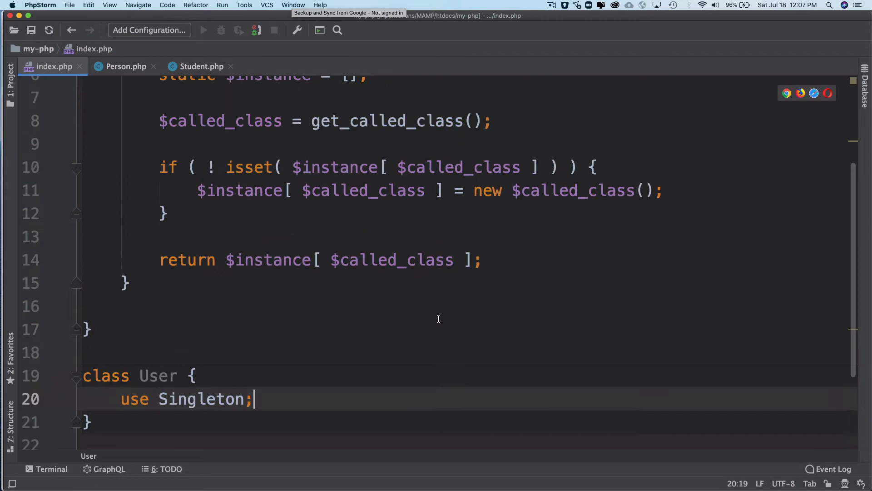
Give User a public __construct() that echoes 'User'
scroll("down", 3)
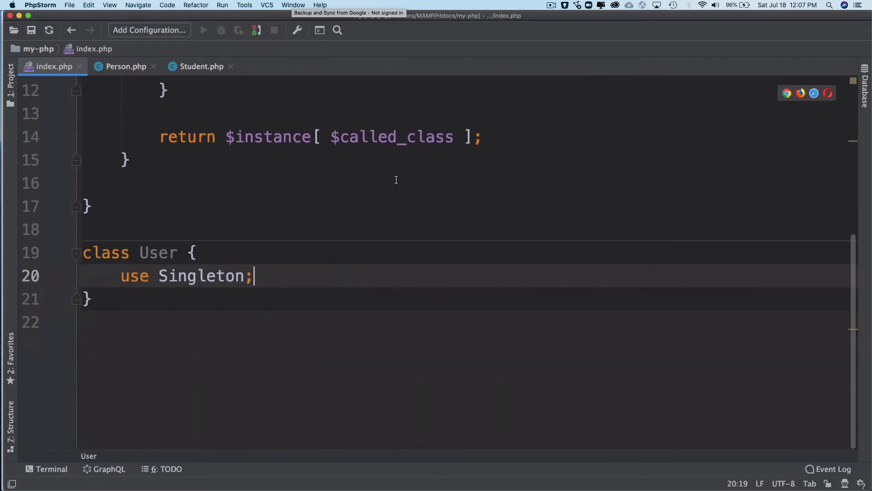
type("public function __construct() {")
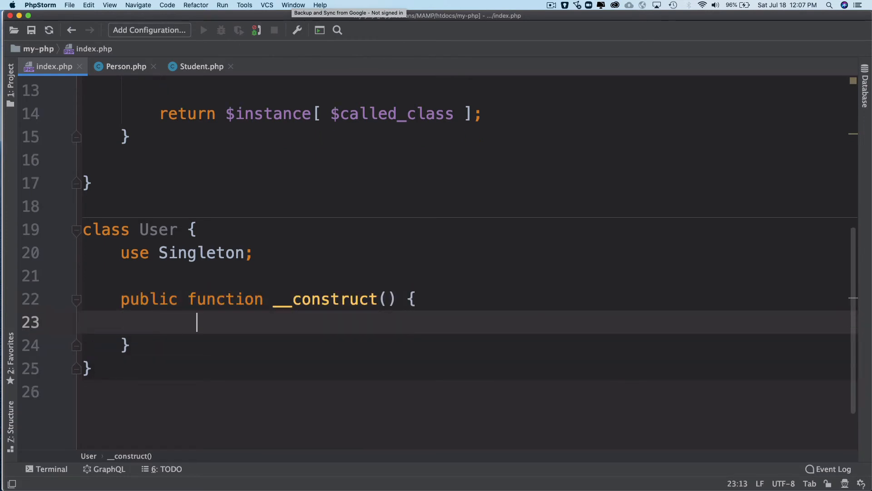
type("echo ''")
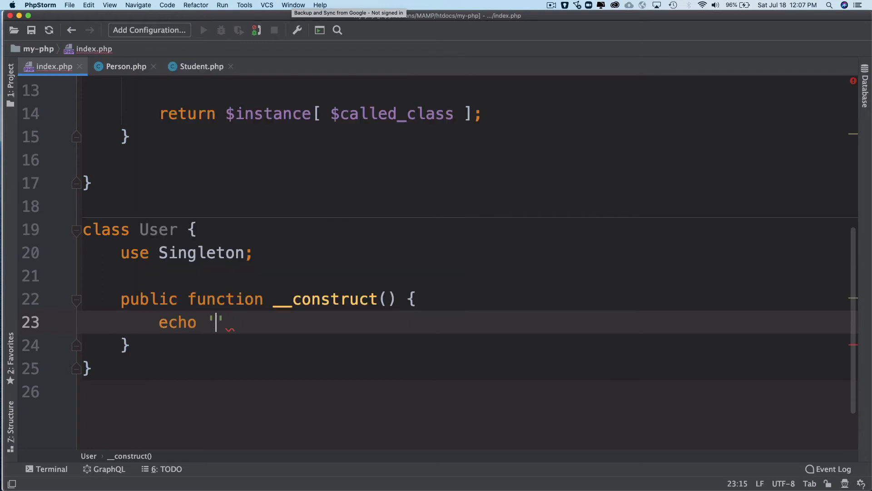
type("User';")
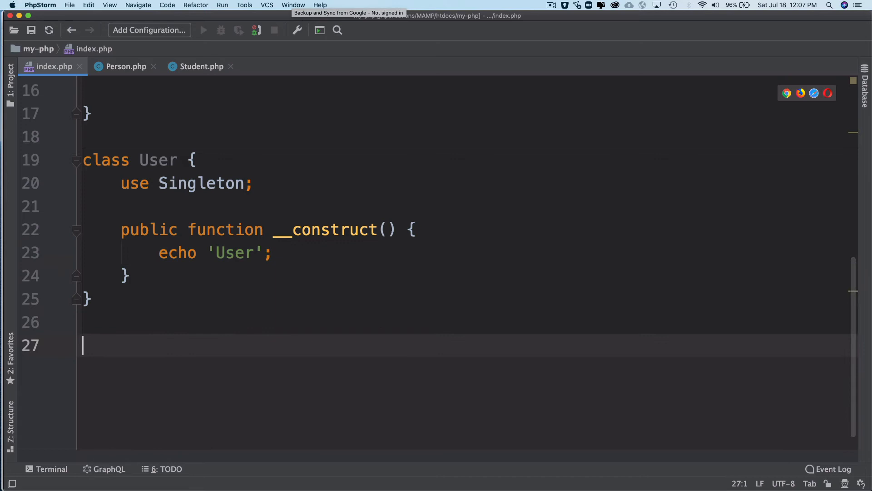
Add $user_one = User::get_instance(); below the class and highlight get_instance occurrences
type("$")
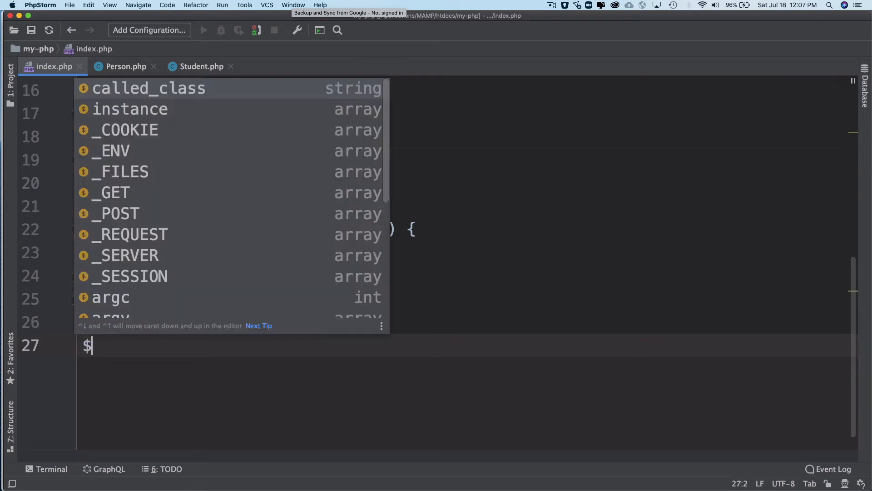
type("use")
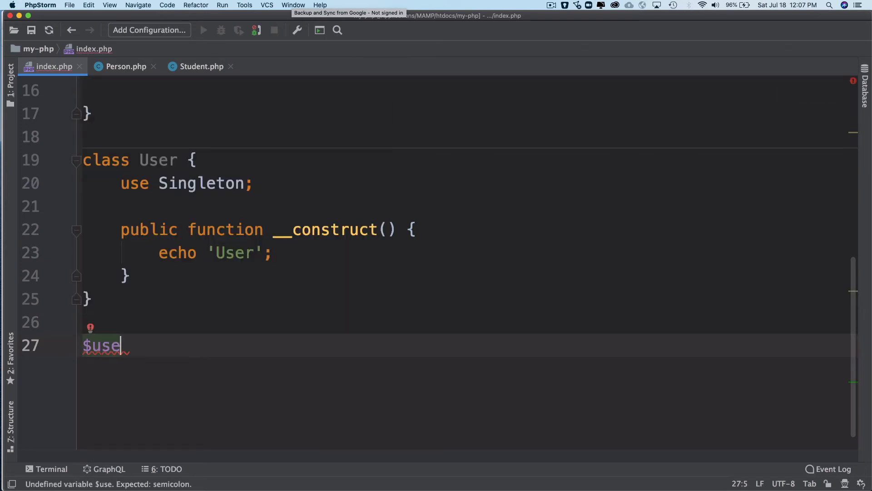
type("r_one =")
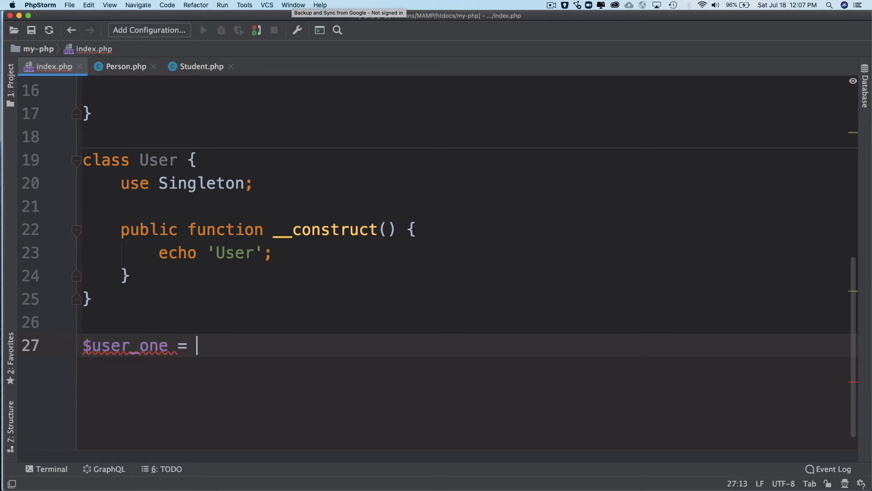
type("User::get_instance();")
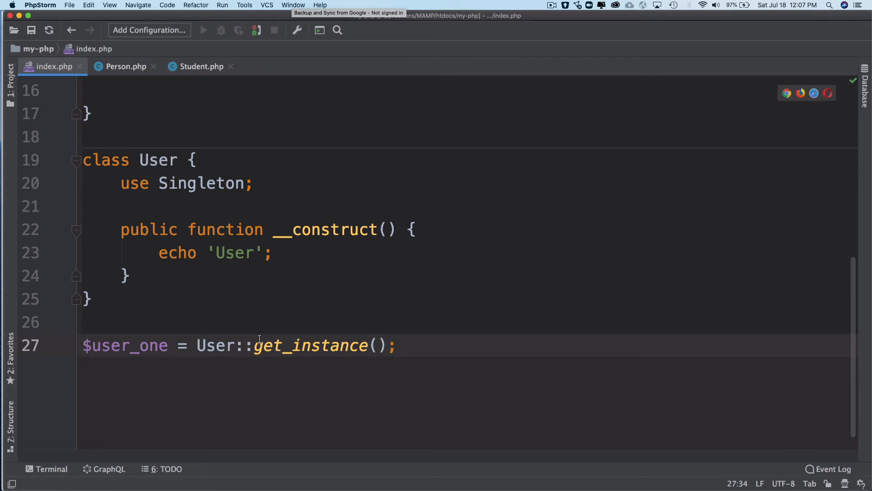
double_click(311, 345)
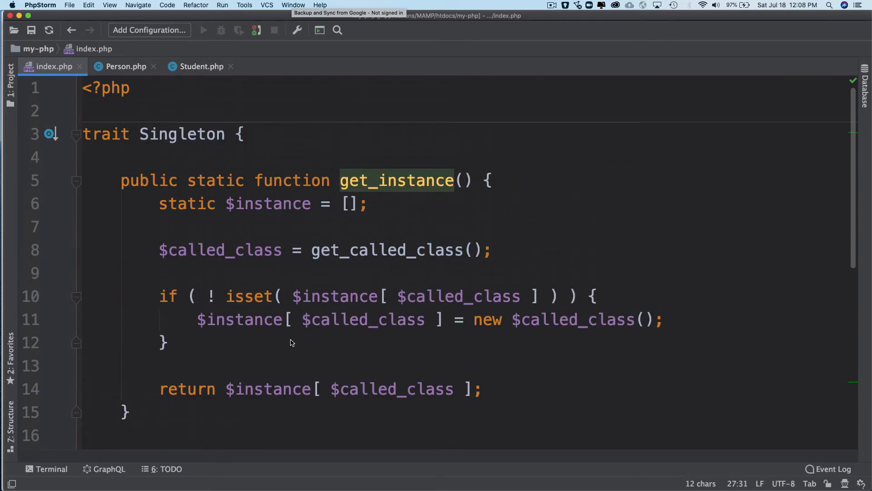
mouse_move(281, 238)
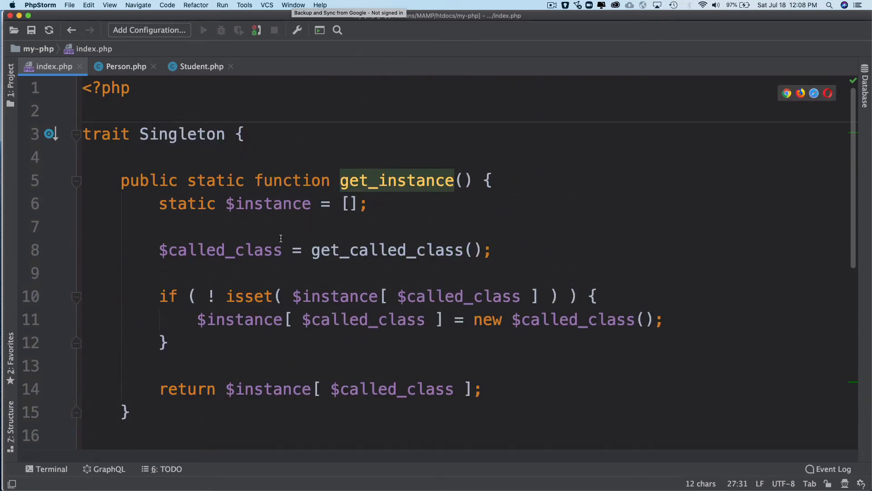
mouse_move(369, 275)
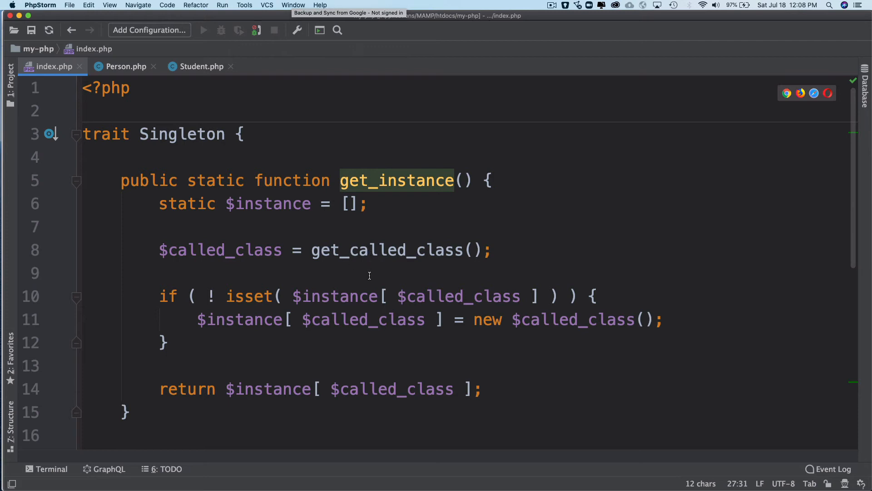
mouse_move(282, 316)
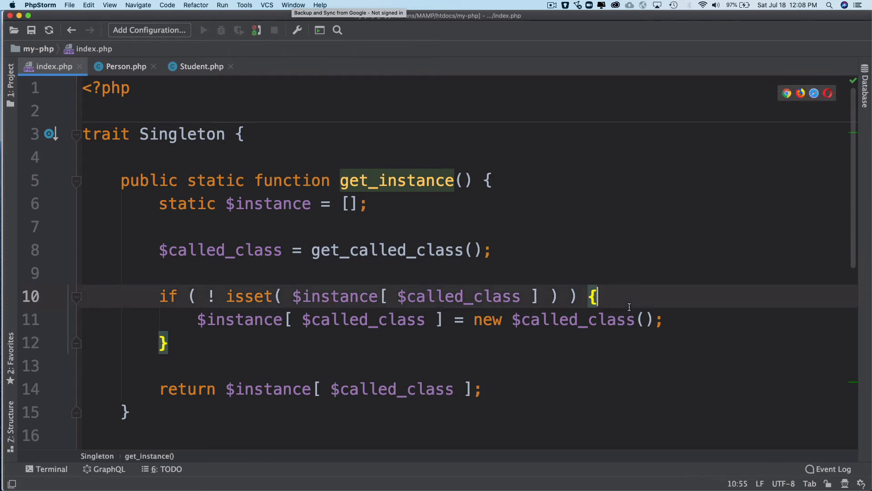
Echo 'Hello' inside get_instance()'s if block and comment out echo 'User'
type("echo")
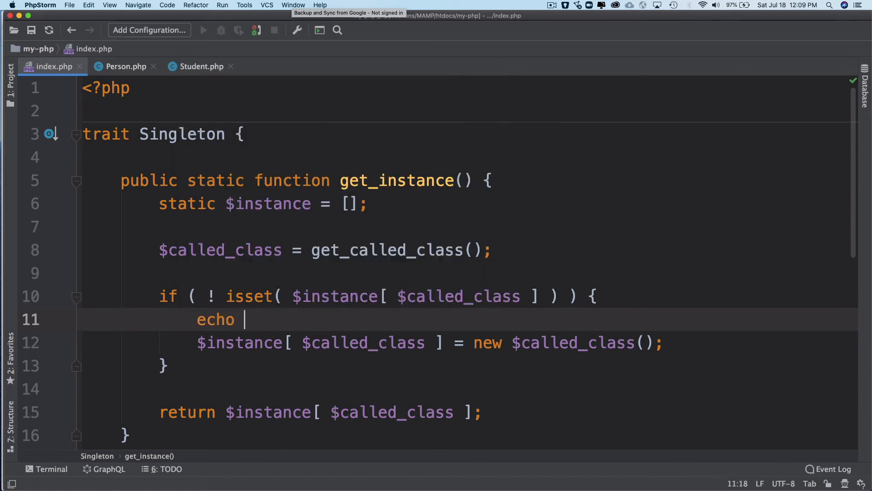
type("'Hel'")
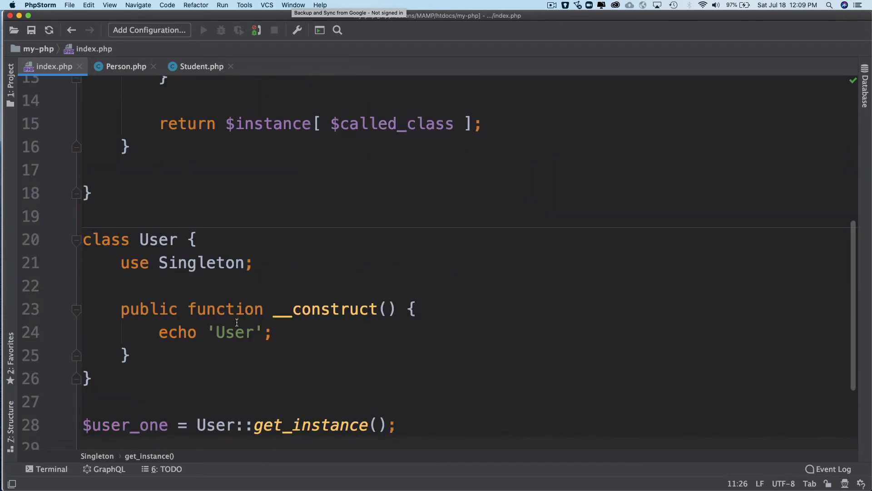
key("cmd+/")
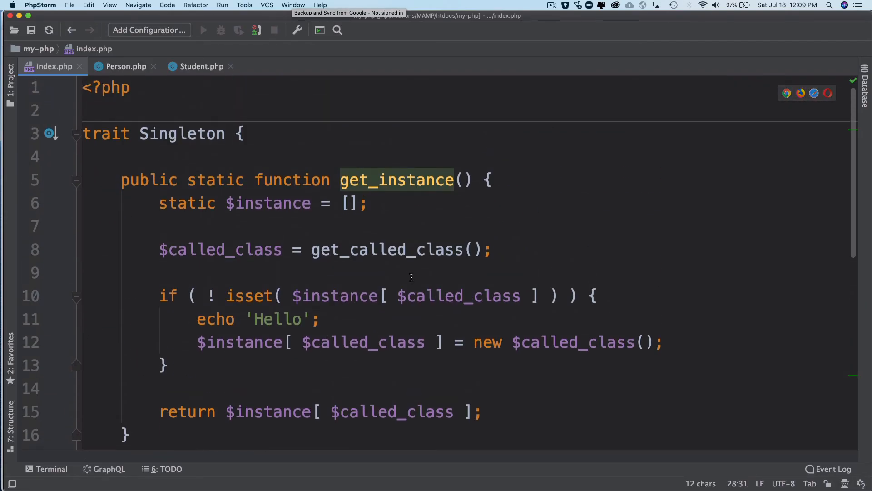
mouse_move(382, 297)
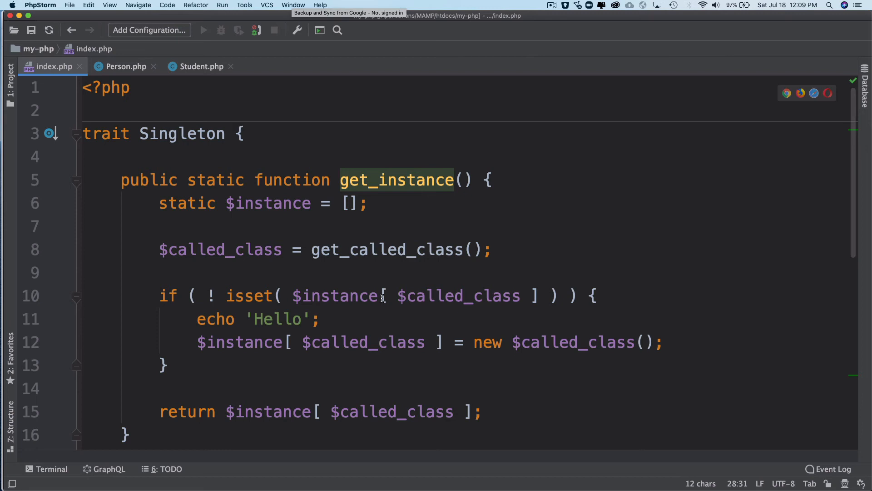
mouse_move(287, 329)
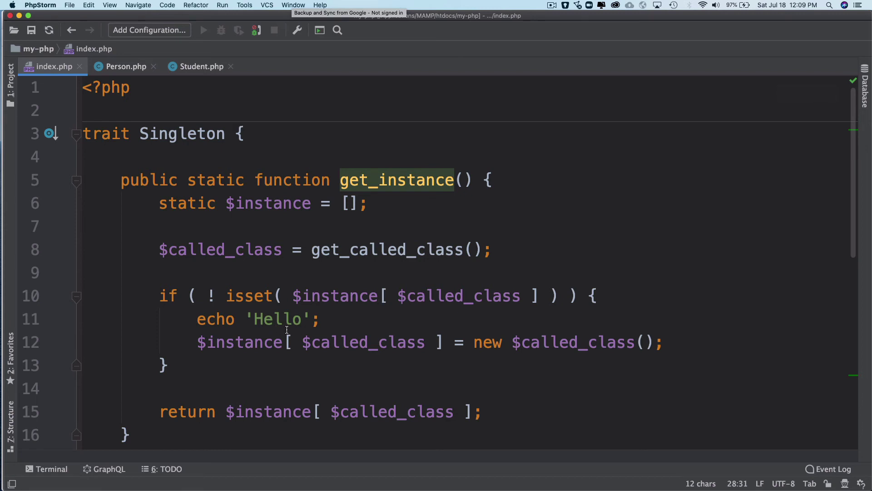
double_click(275, 319)
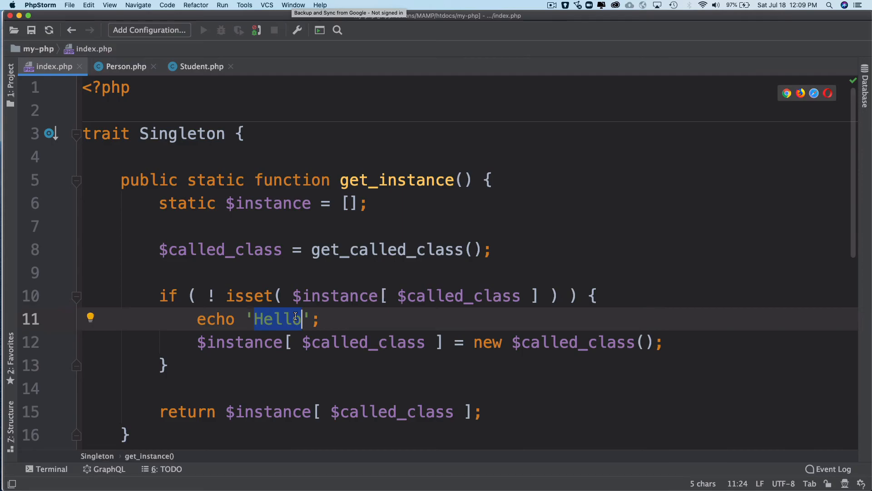
scroll("down", 3)
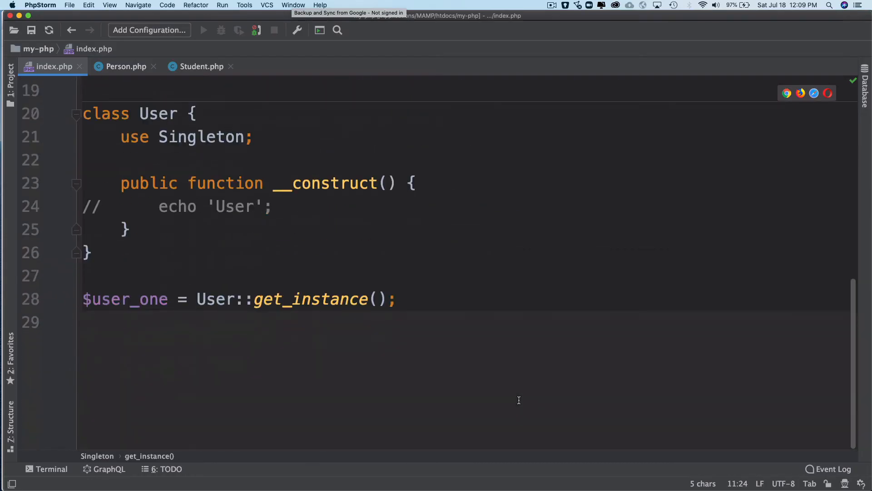
Duplicate the $user_one line as $user_two = User::get_instance(); and review the trait code
left_click(395, 299)
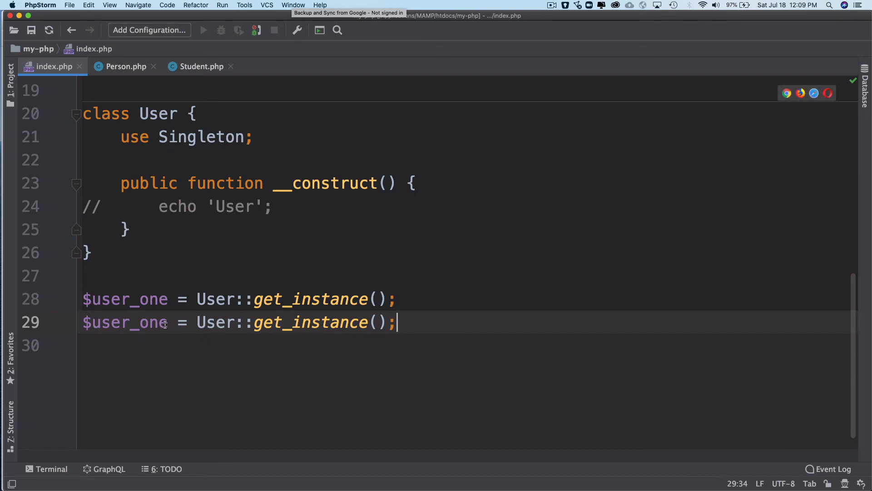
type("tw")
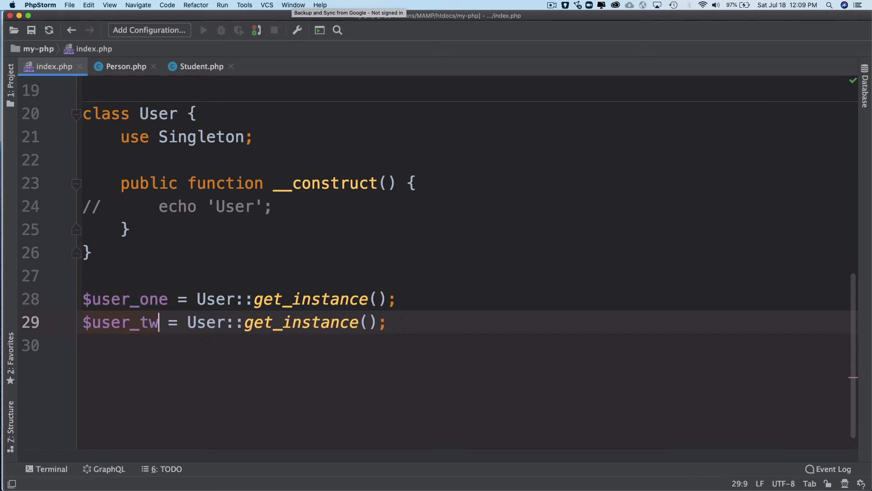
type("o")
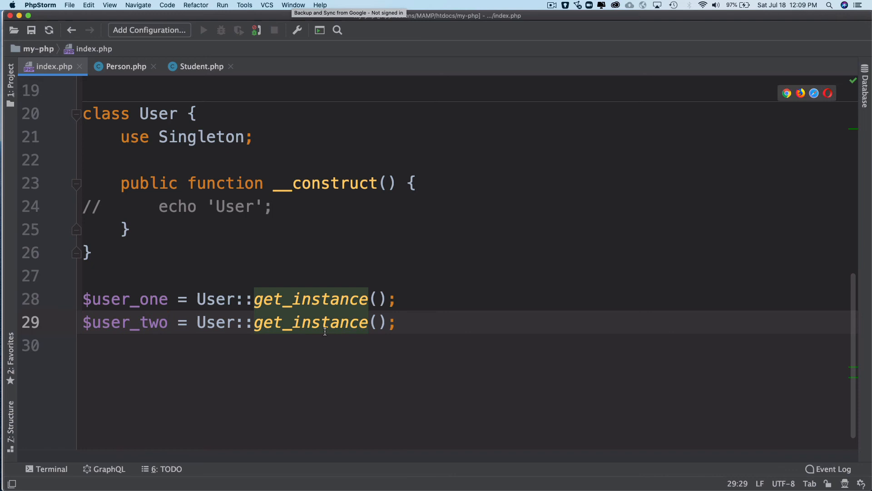
scroll("up", 3)
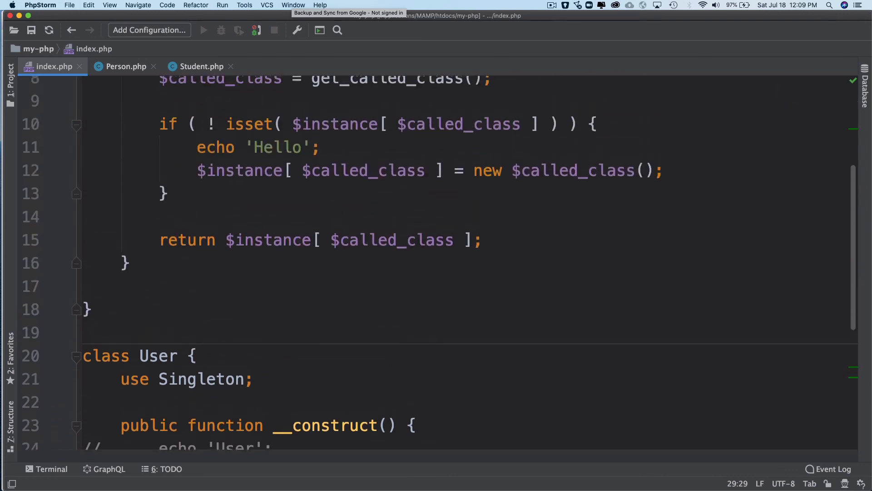
scroll("up", 3)
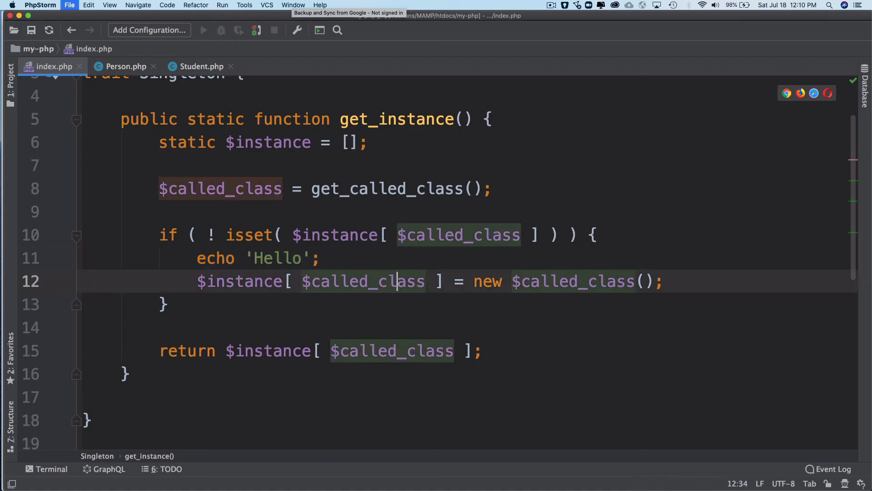
mouse_move(310, 227)
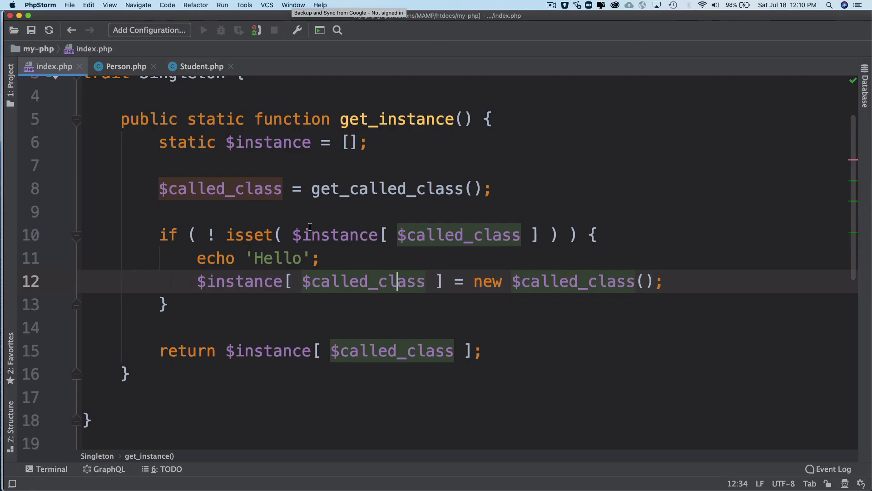
double_click(277, 258)
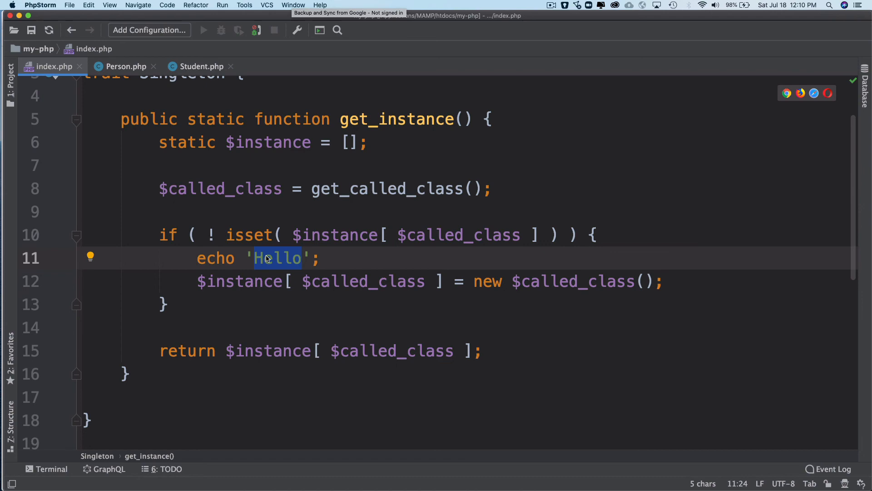
mouse_move(327, 239)
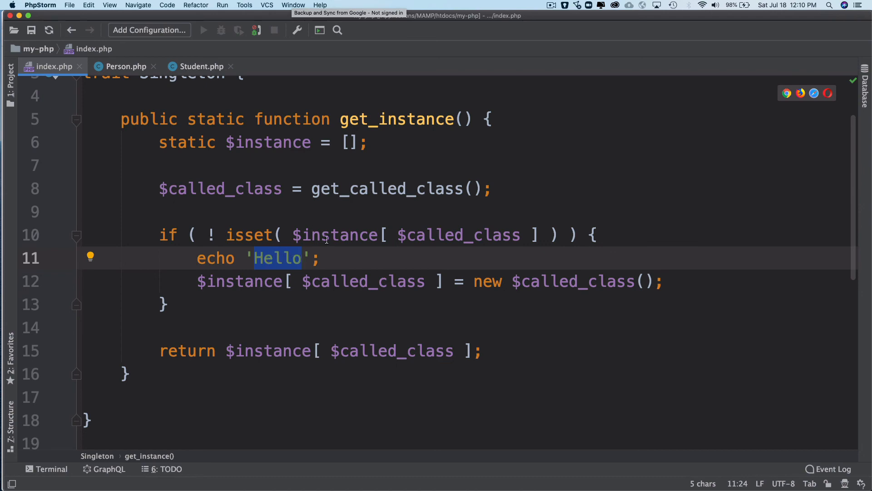
scroll("down", 3)
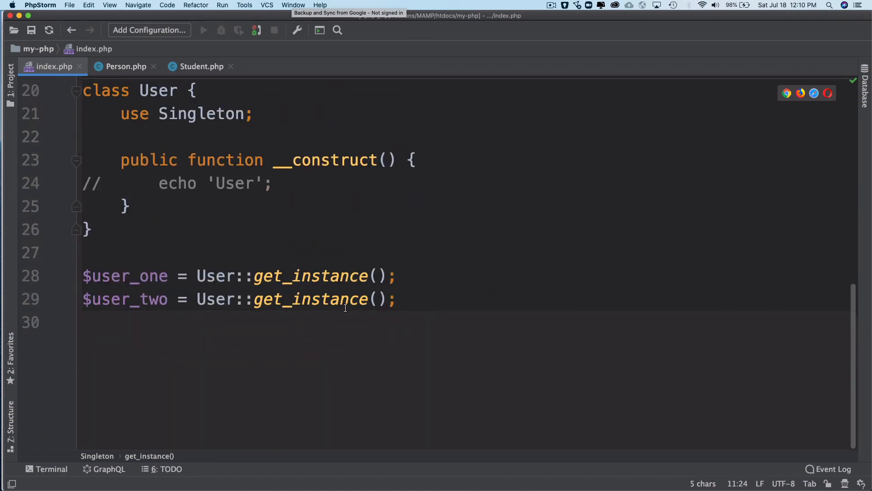
scroll("up", 3)
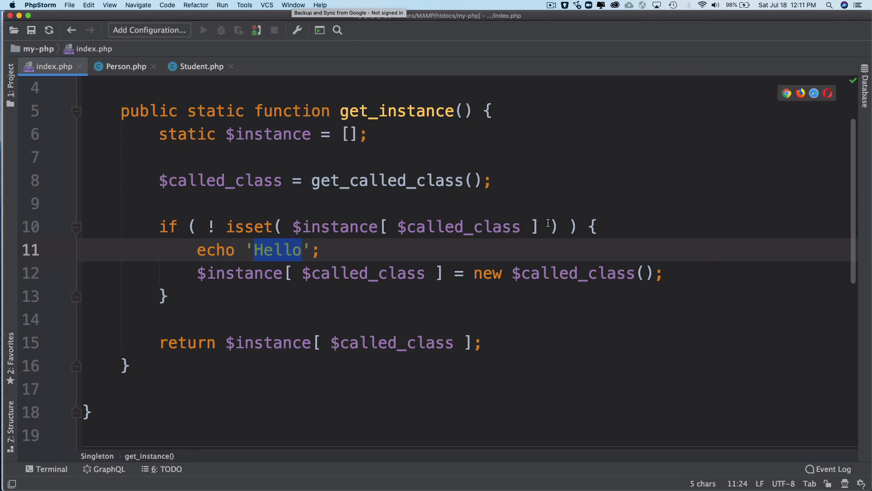
scroll("down", 3)
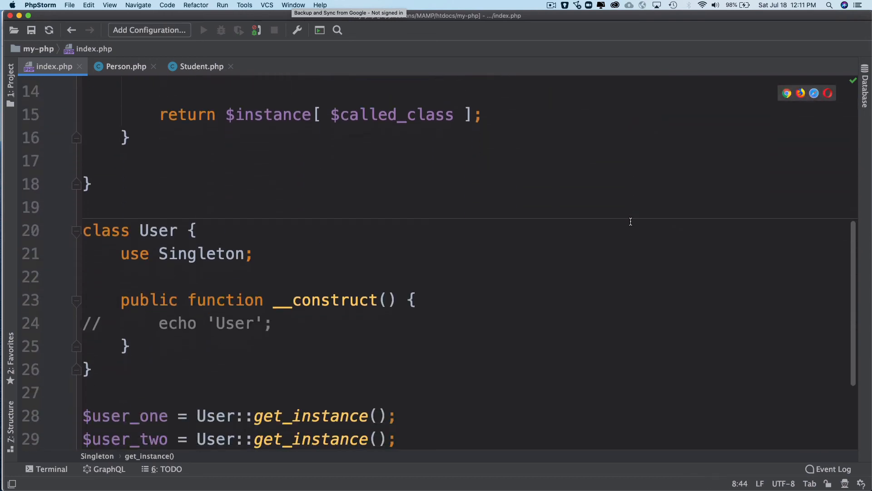
scroll("down", 3)
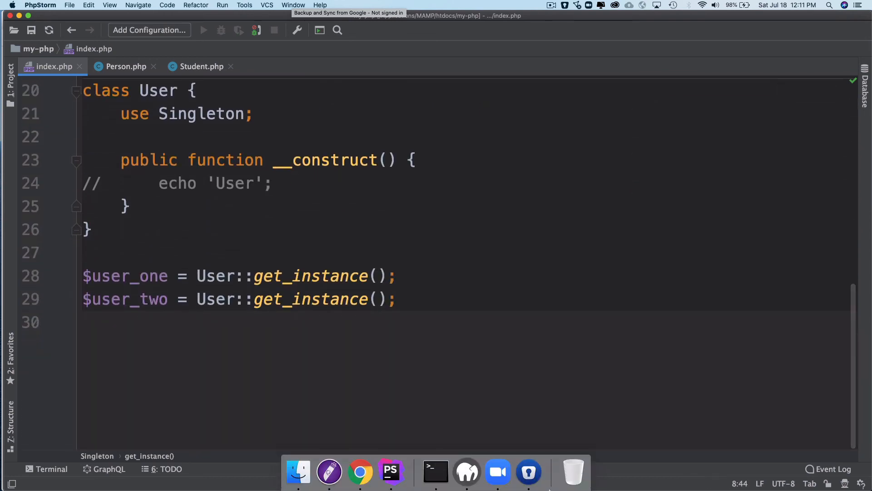
mouse_move(391, 472)
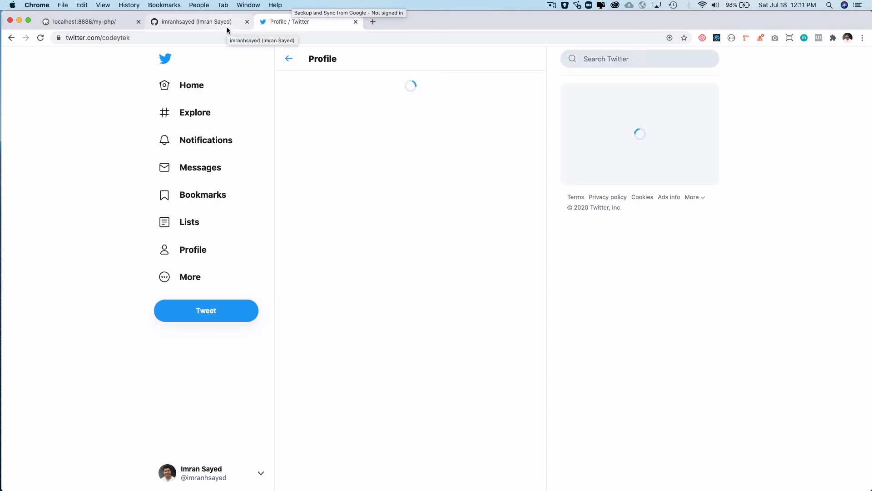
Switch to the GitHub profile tab in Chrome
left_click(195, 22)
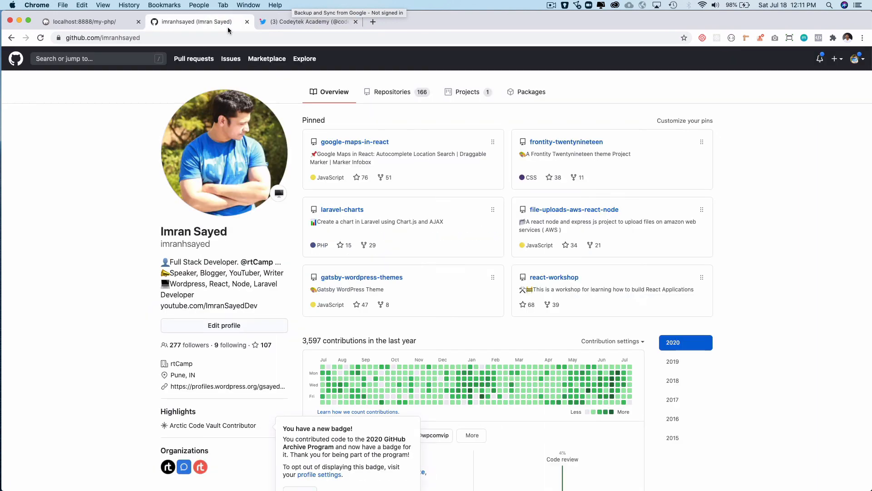